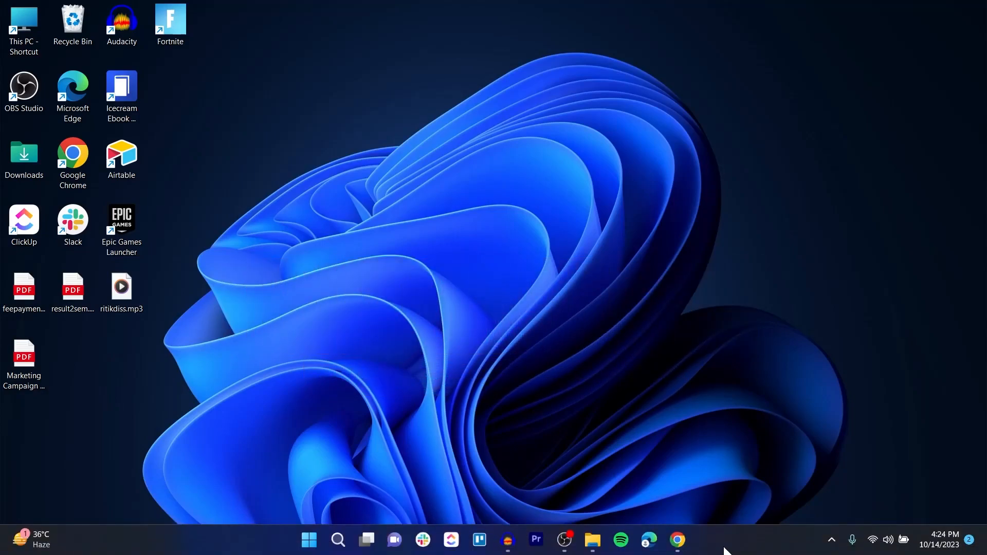
Launch Chrome and search Google for 'zapier' from the address bar.
click(676, 540)
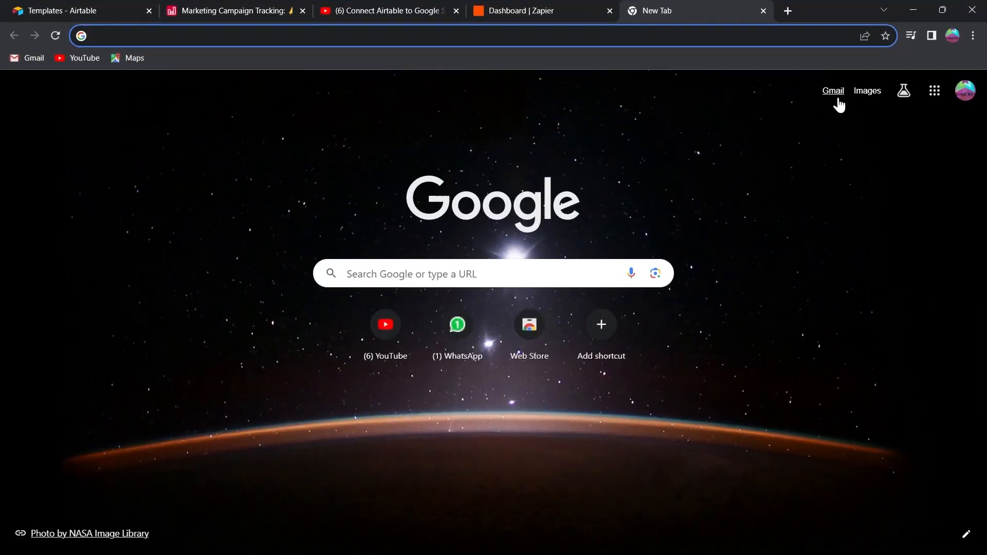
mouse_move(492, 161)
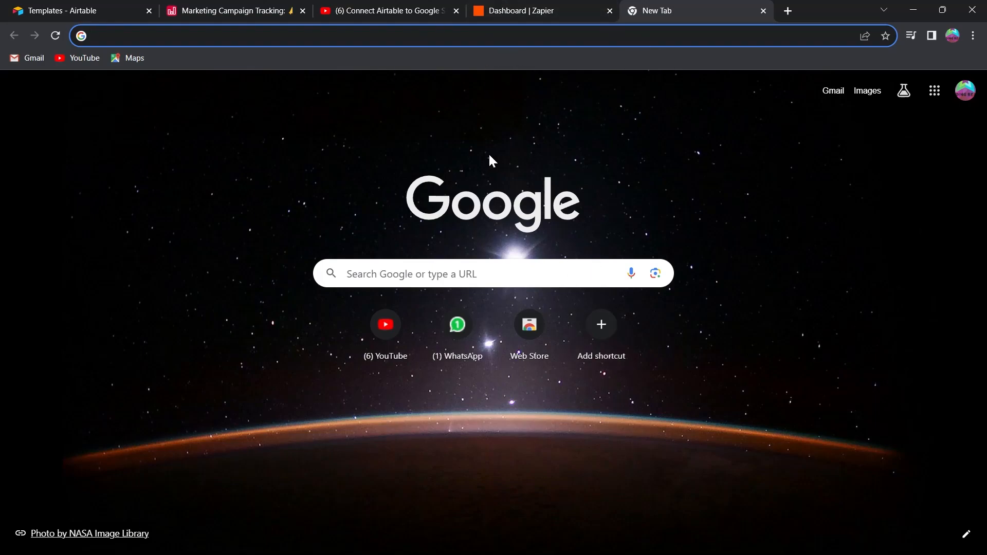
text(zapier)
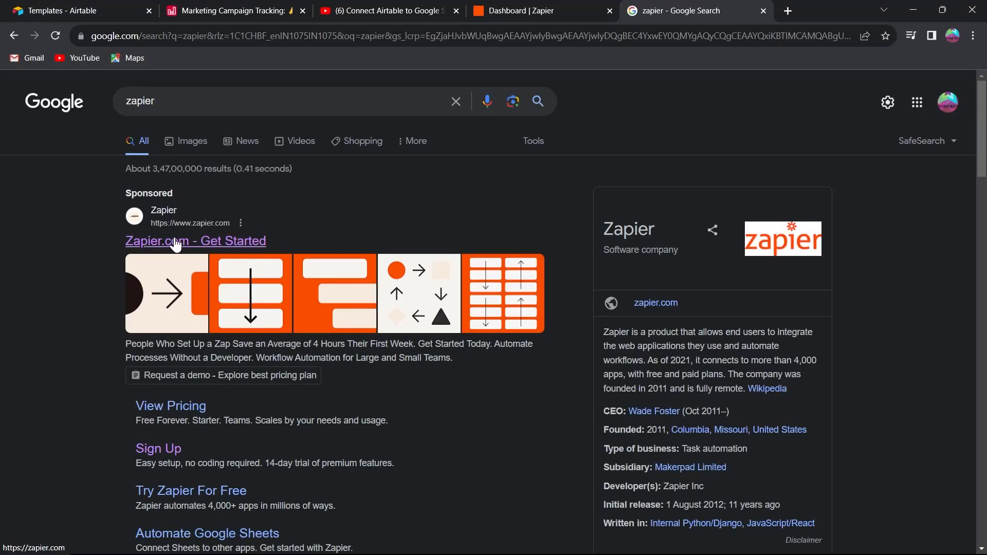
Follow the sponsored 'Zapier.com - Get Started' result to Zapier's sign-up page.
click(195, 241)
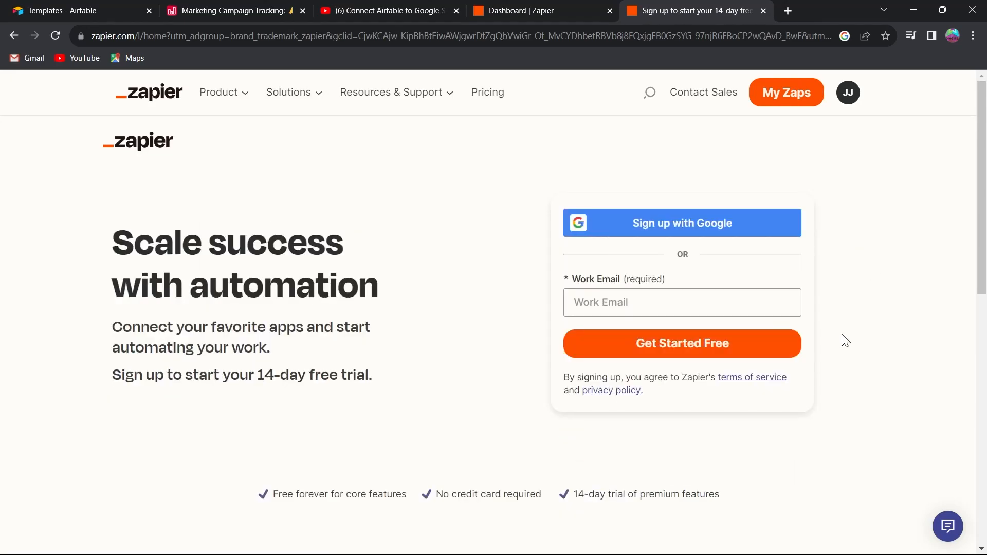
mouse_move(711, 290)
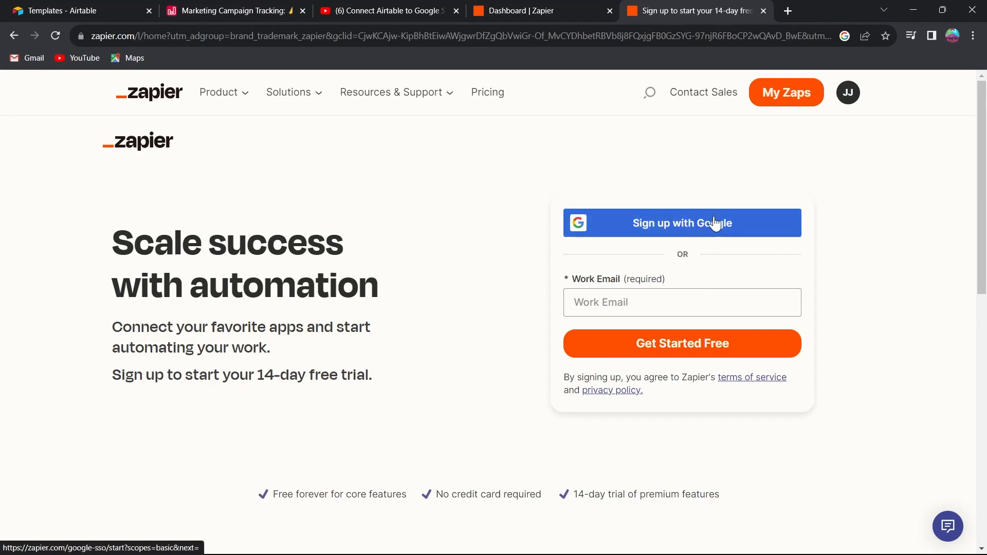
mouse_move(854, 155)
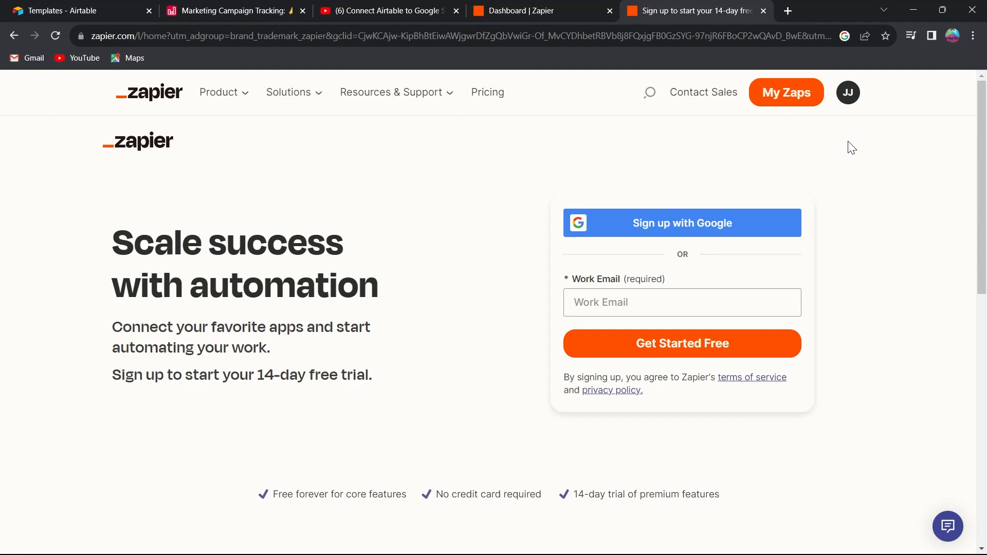
mouse_move(843, 133)
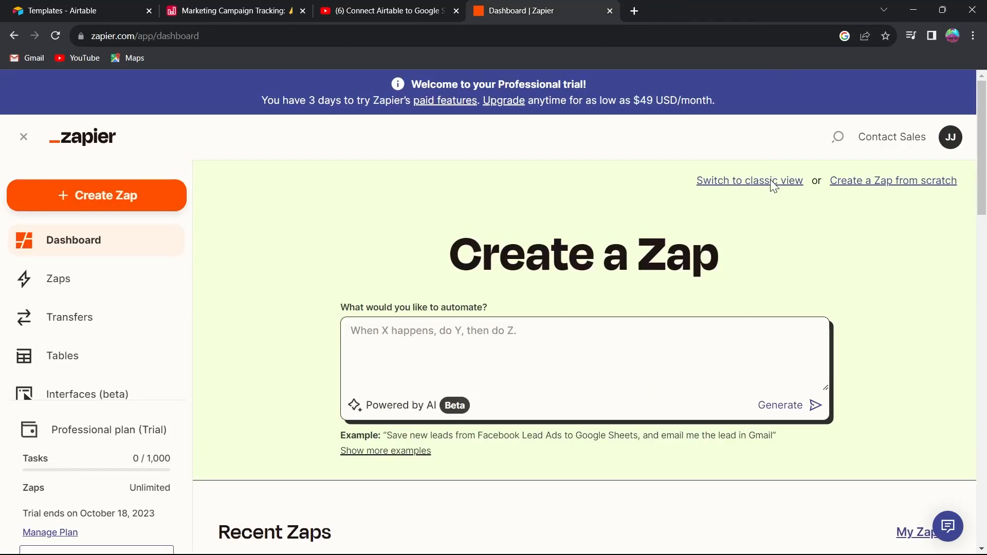
mouse_move(3, 187)
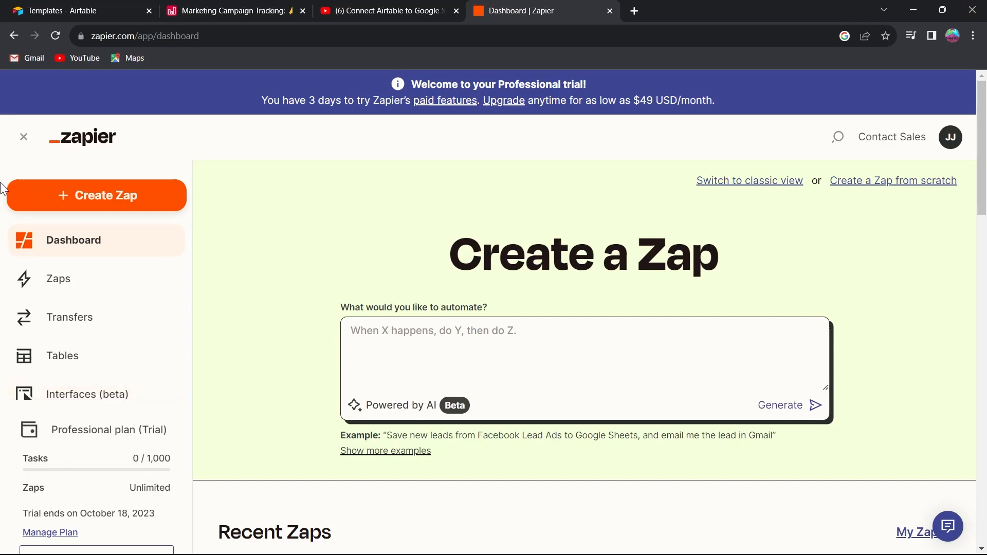
Go to Transfers in the sidebar and start a New Transfer.
scroll(down, 3)
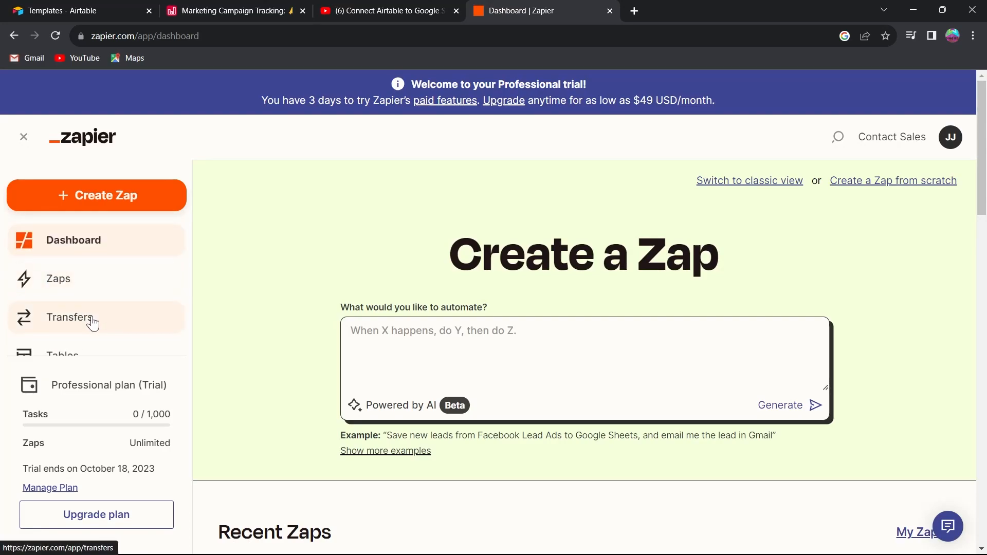
click(70, 317)
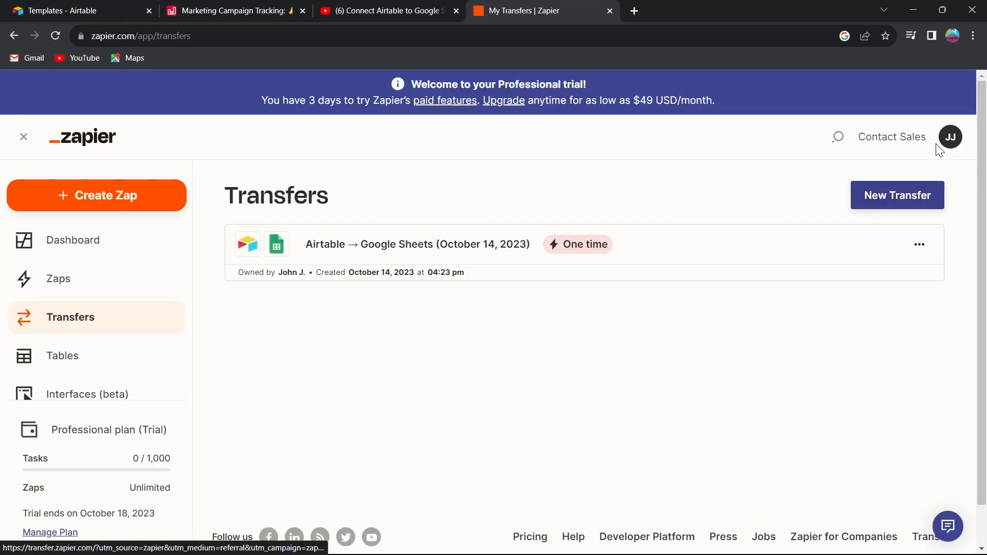
click(896, 195)
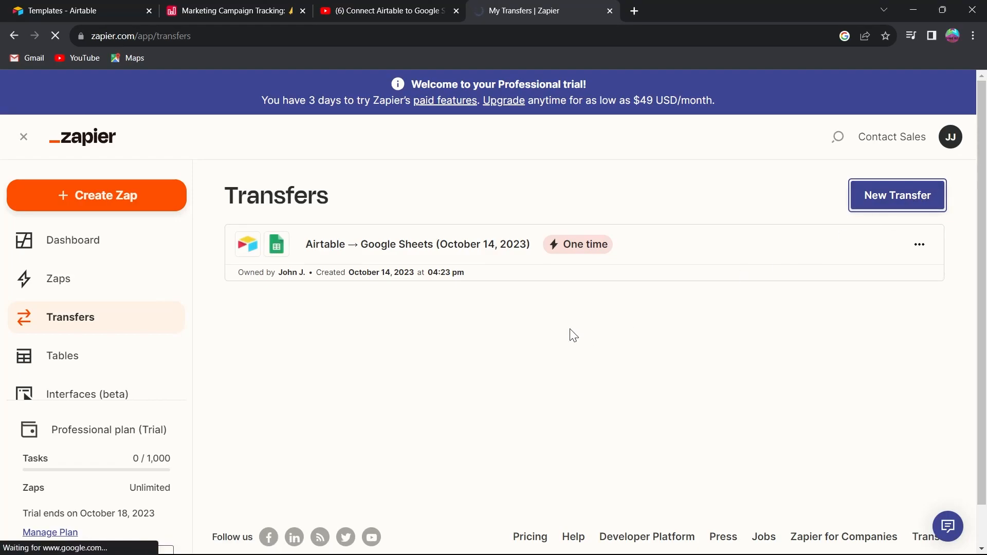
Review the schedule options and choose Run once to move data one time.
click(897, 196)
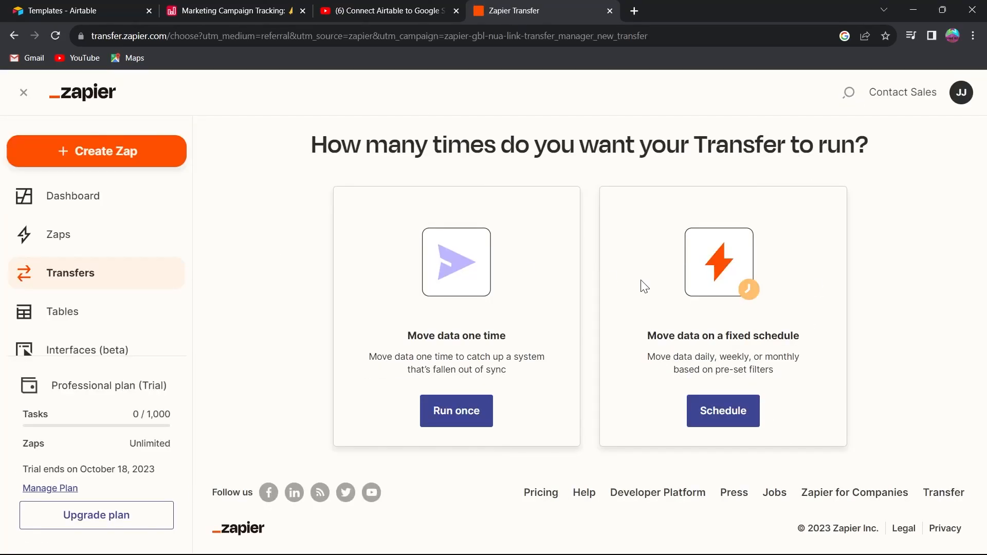
double_click(456, 335)
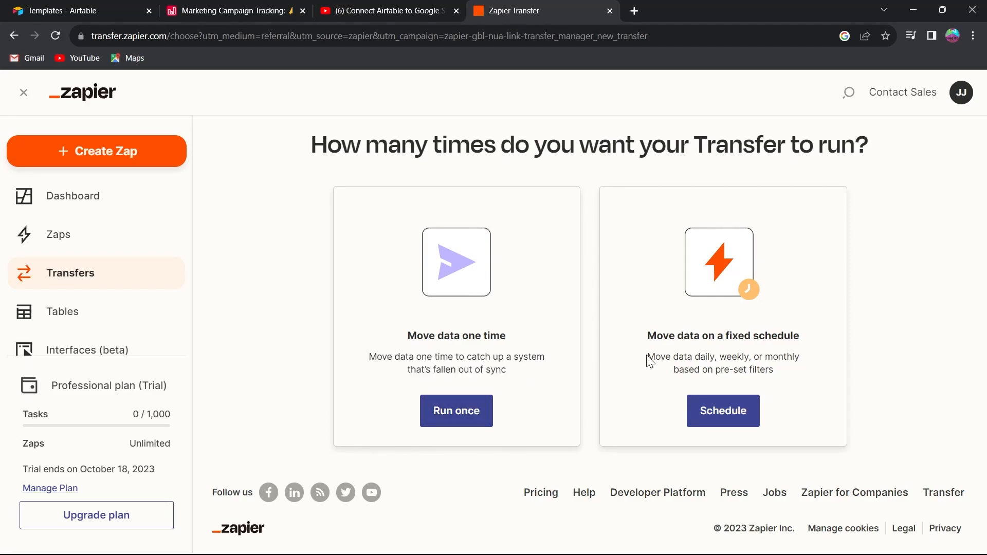
drag(647, 357, 756, 357)
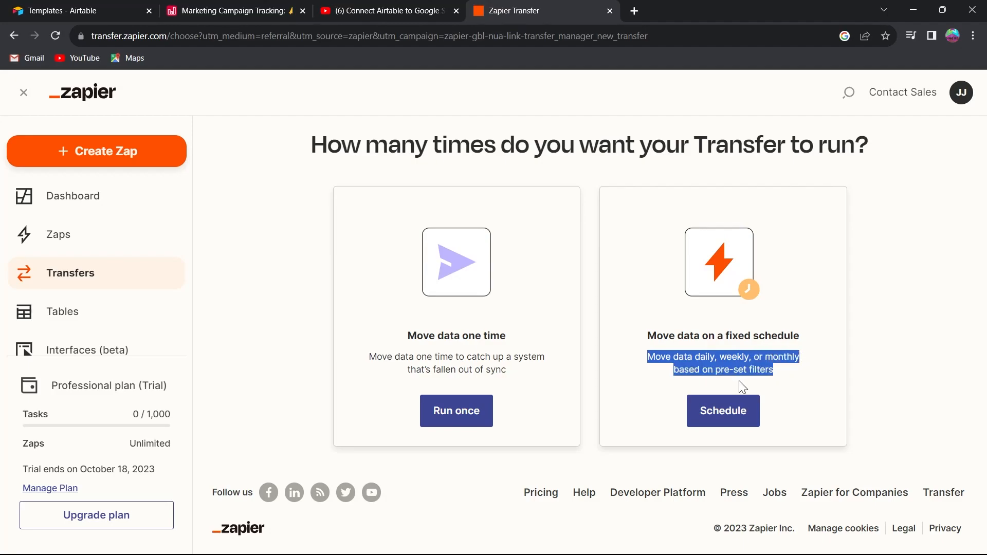
mouse_move(684, 409)
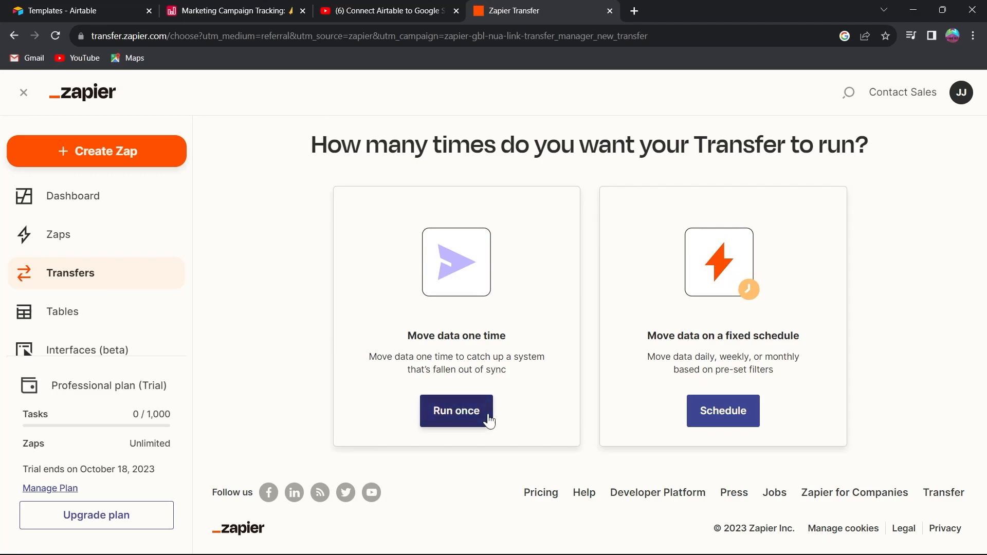
click(455, 410)
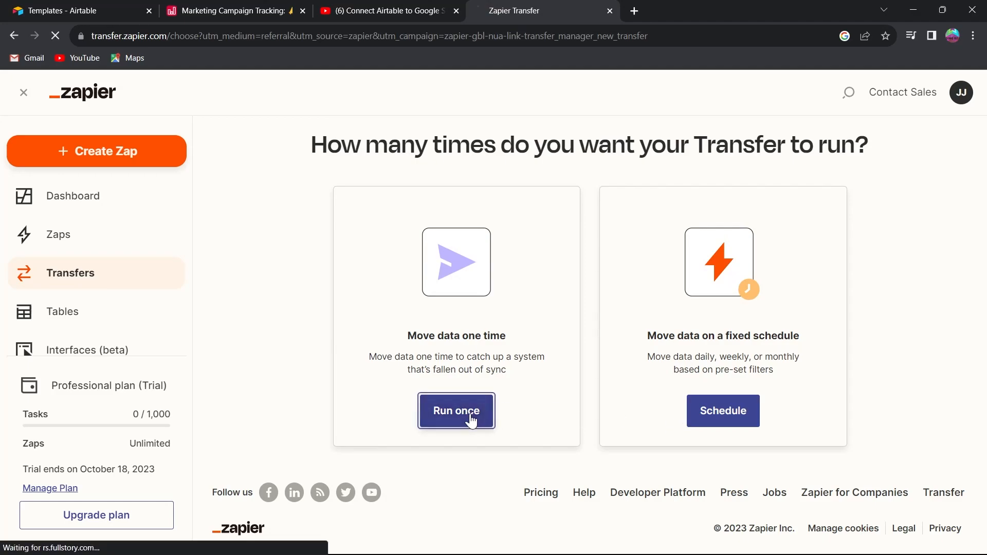
click(456, 410)
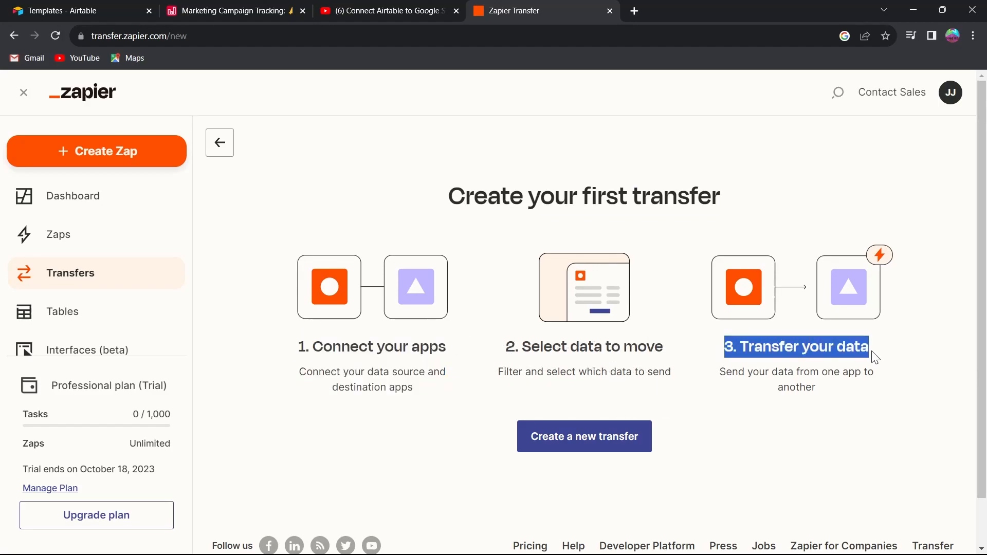
mouse_move(682, 416)
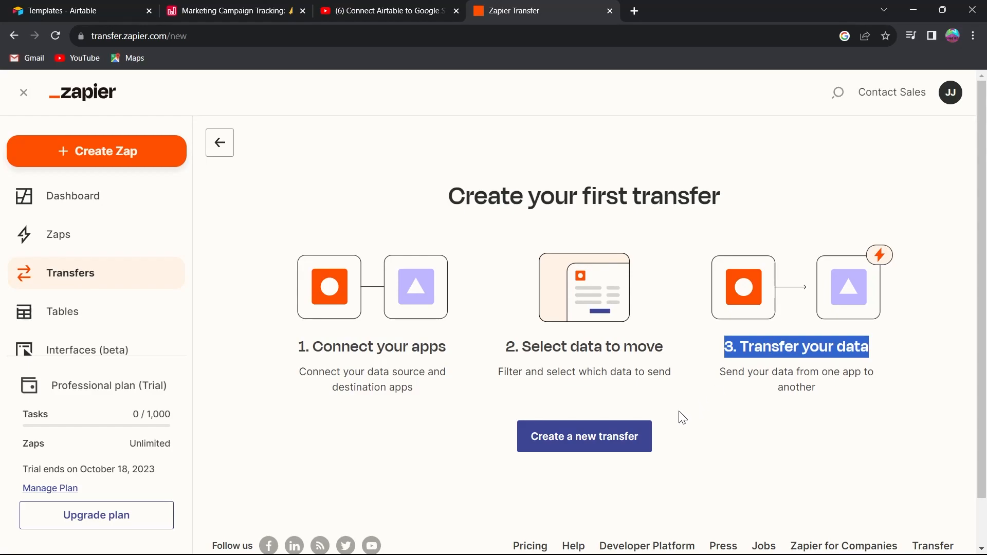
mouse_move(584, 436)
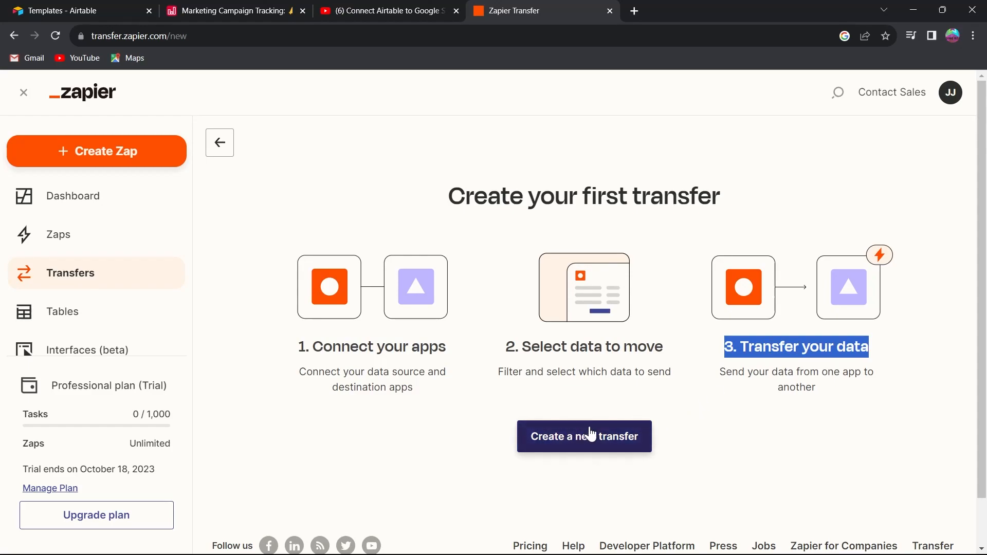
Set the source to Airtable with Record as the source data.
click(584, 436)
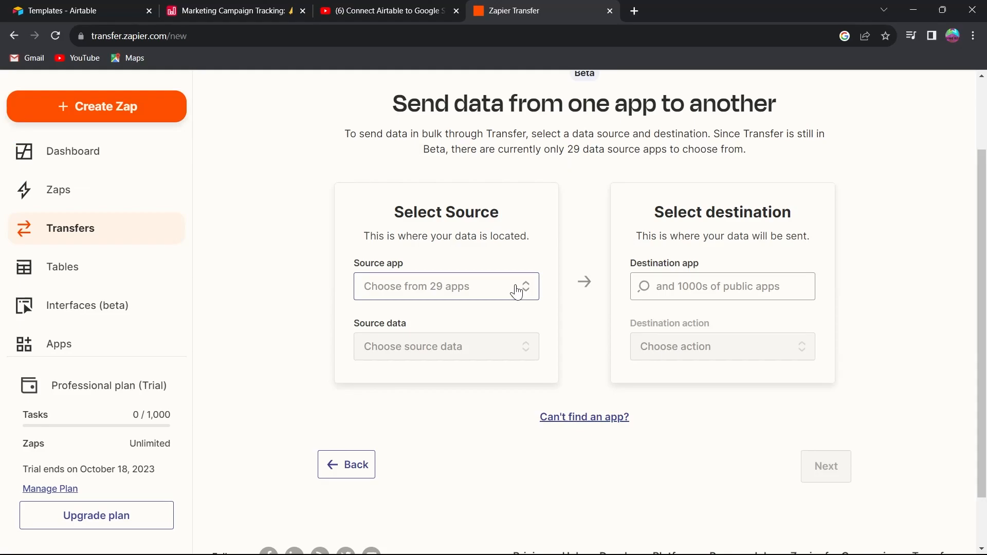
click(445, 286)
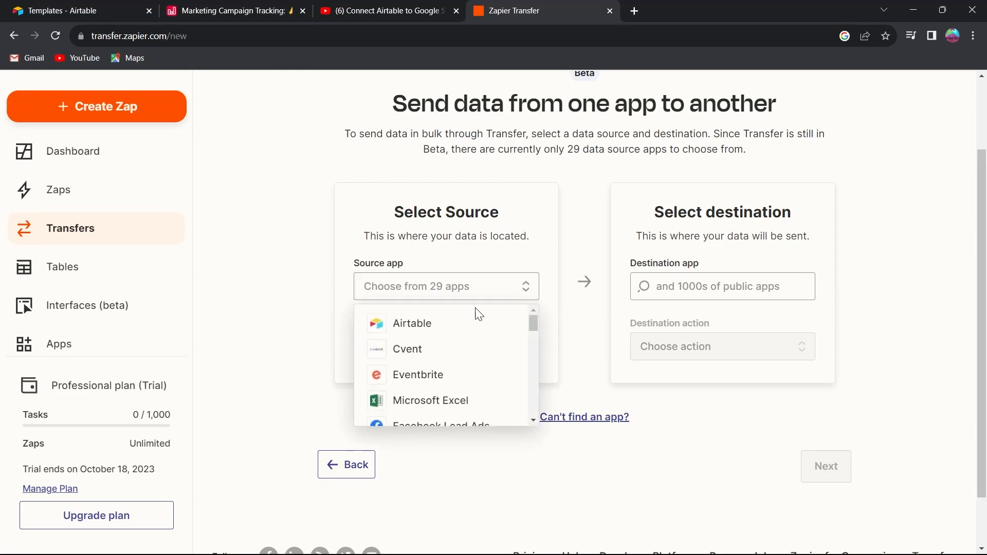
click(411, 323)
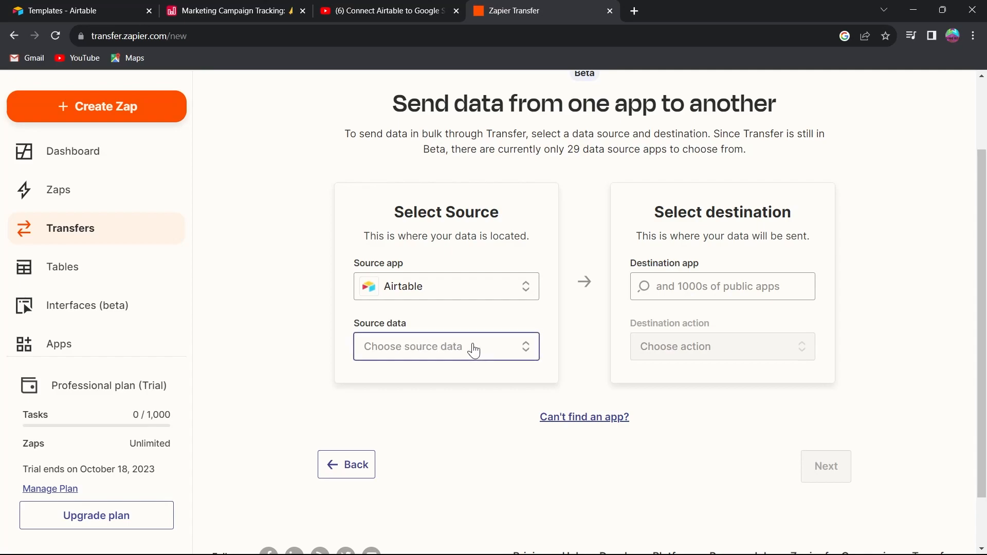
click(446, 347)
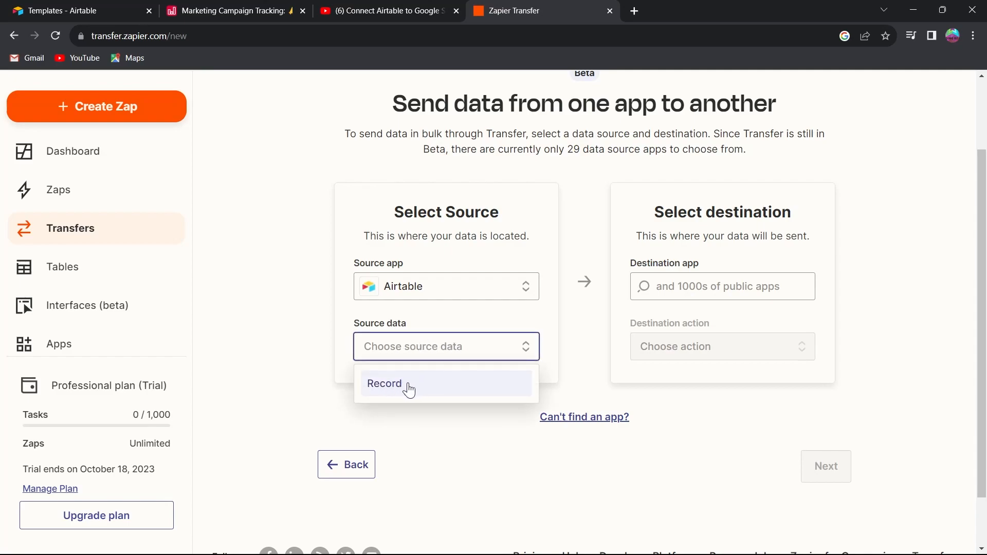
click(384, 384)
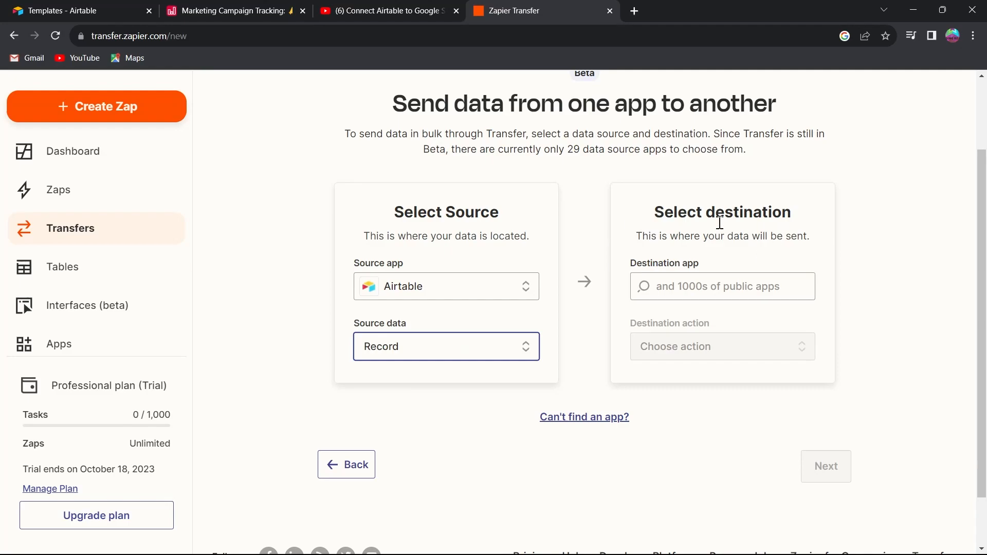
Set the destination to Google Sheets with the Update Spreadsheet Row action.
click(722, 286)
text(google sheets)
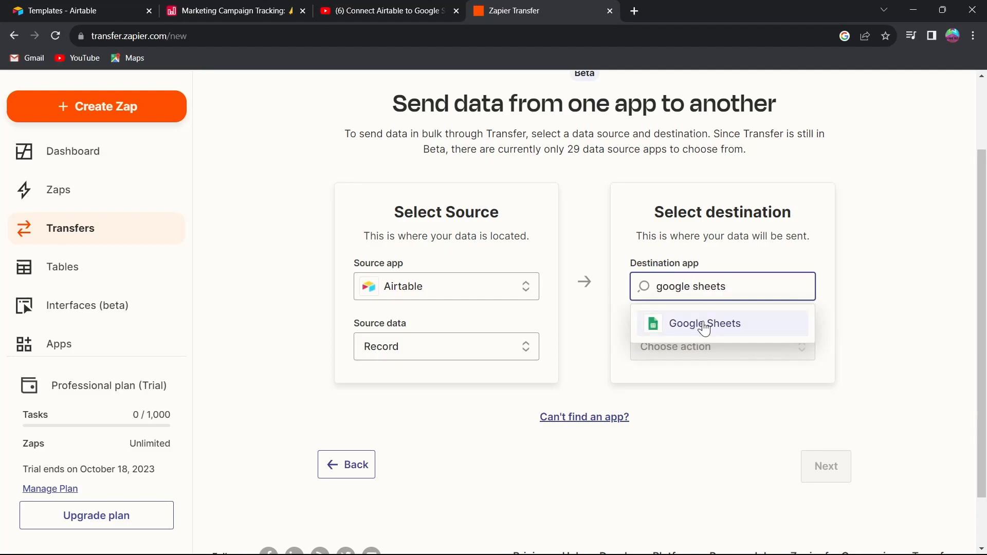
click(704, 323)
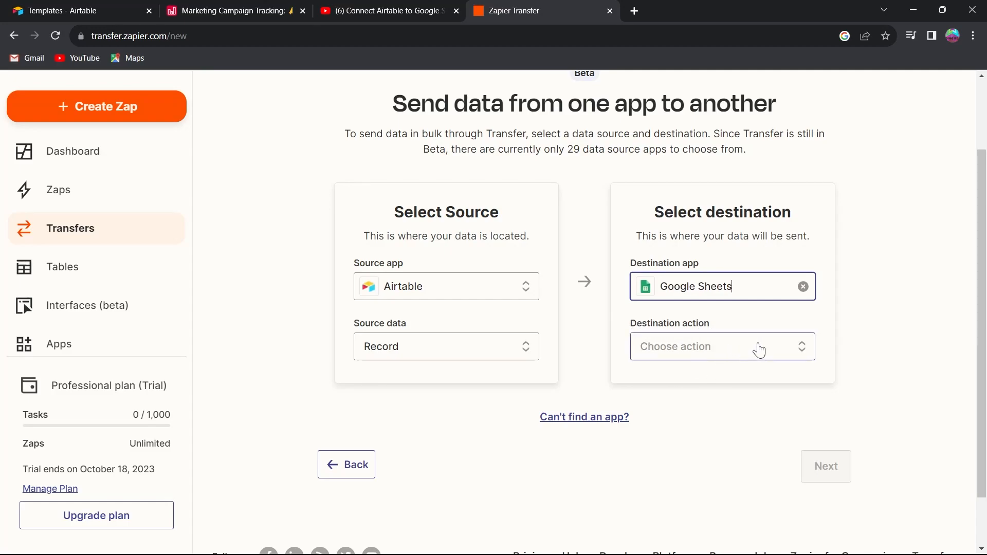
click(722, 346)
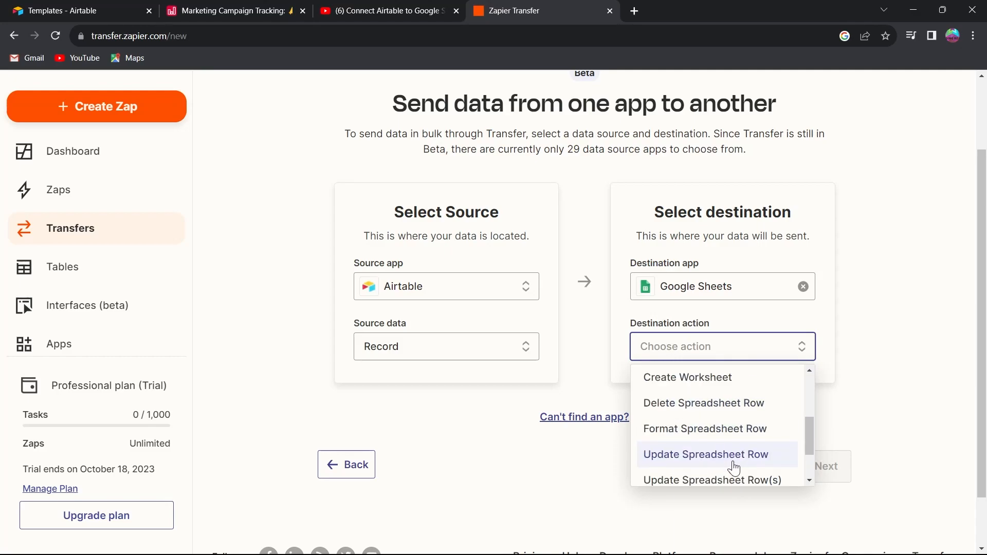
click(706, 453)
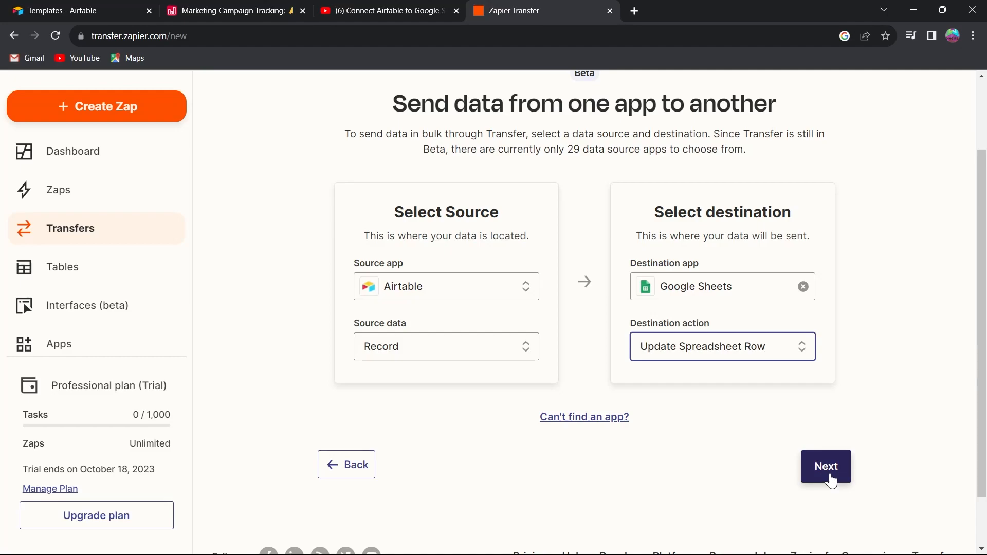
Connect an Airtable account, granting Zapier access to the Marketing Campaign Tracking base.
click(825, 465)
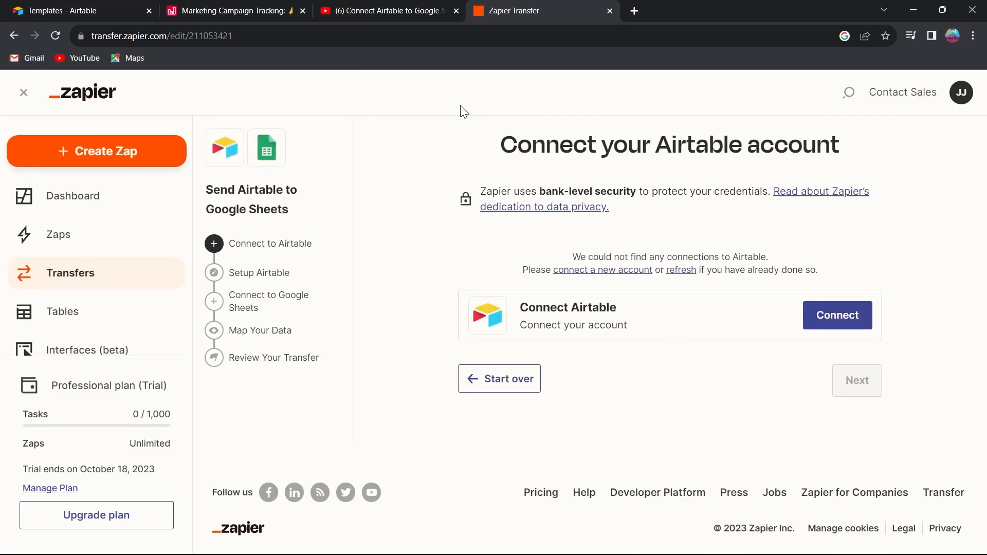
mouse_move(649, 312)
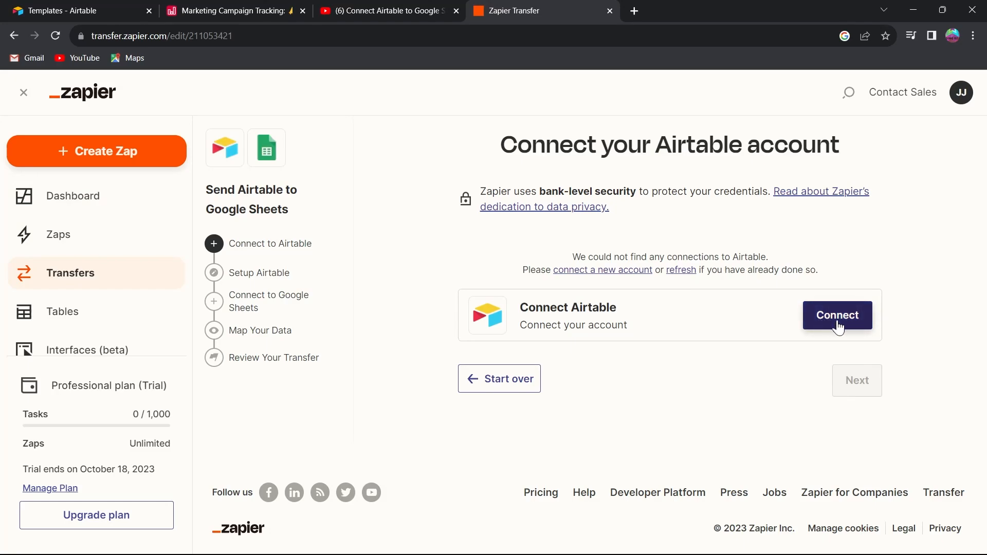
click(837, 316)
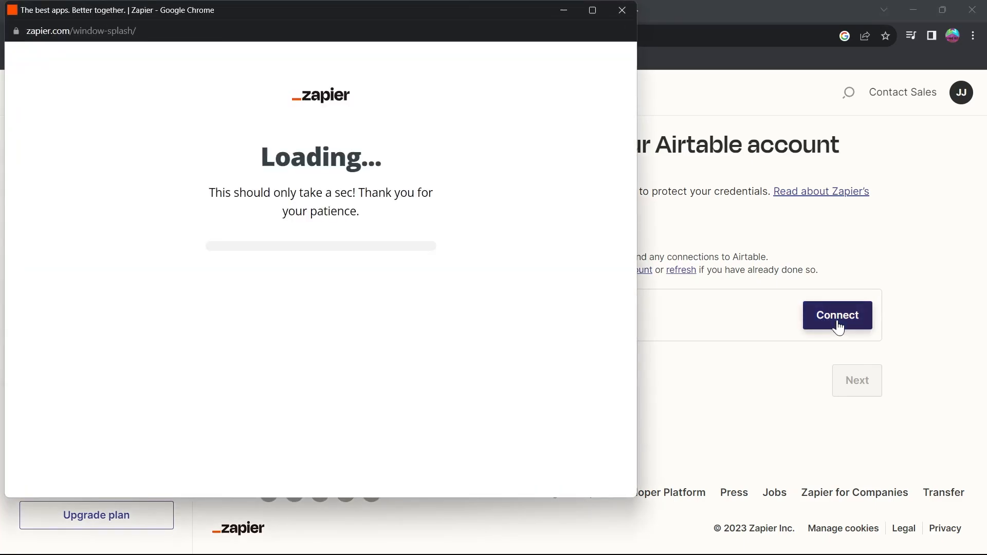
click(836, 315)
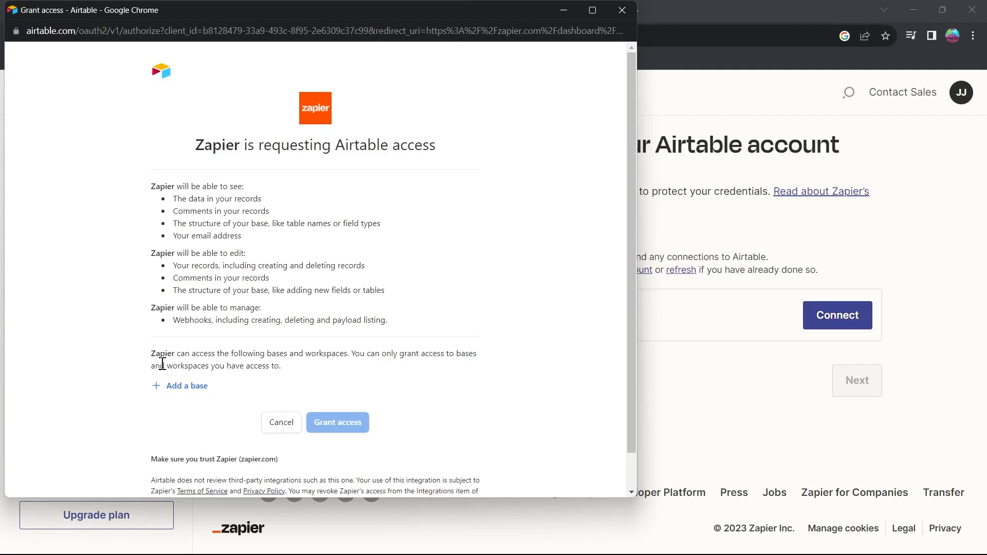
click(186, 386)
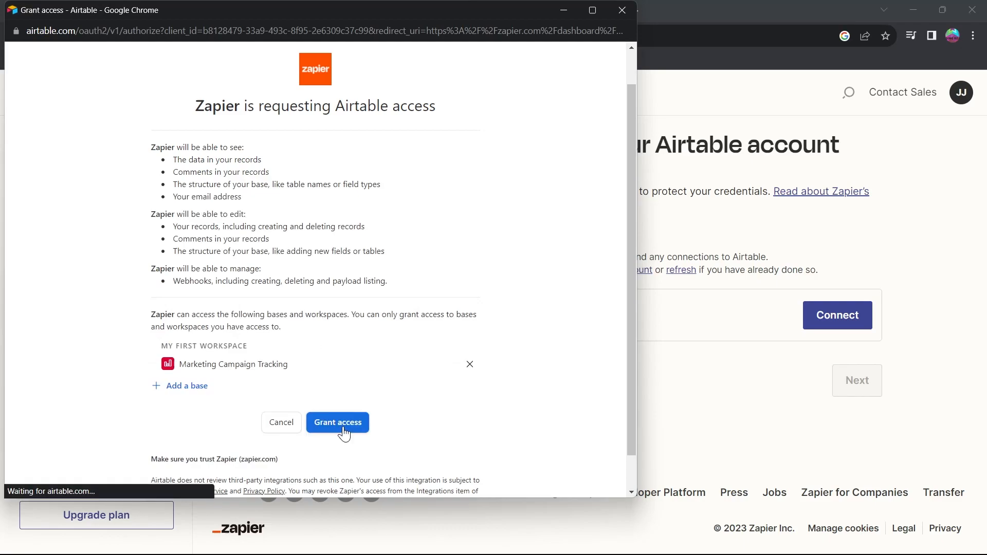
click(337, 423)
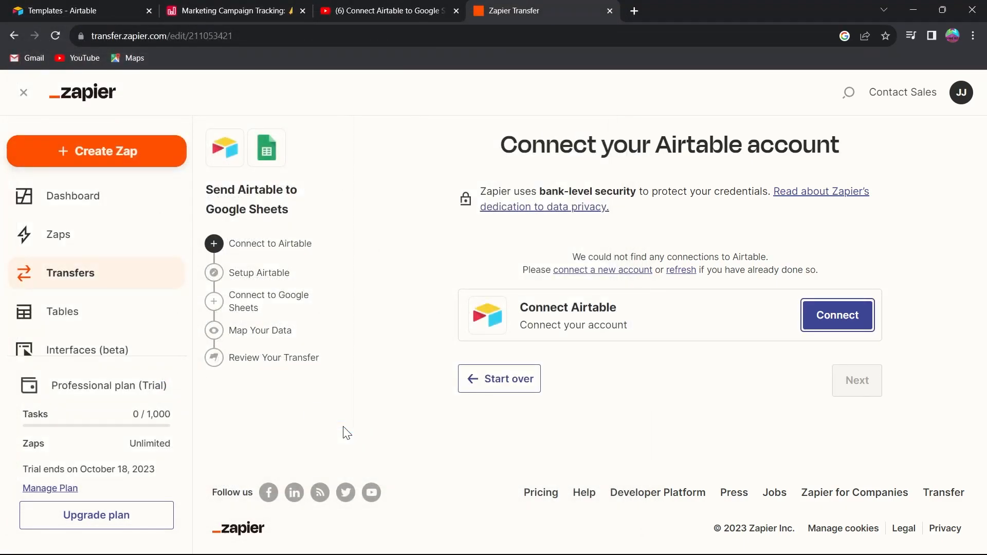
click(837, 315)
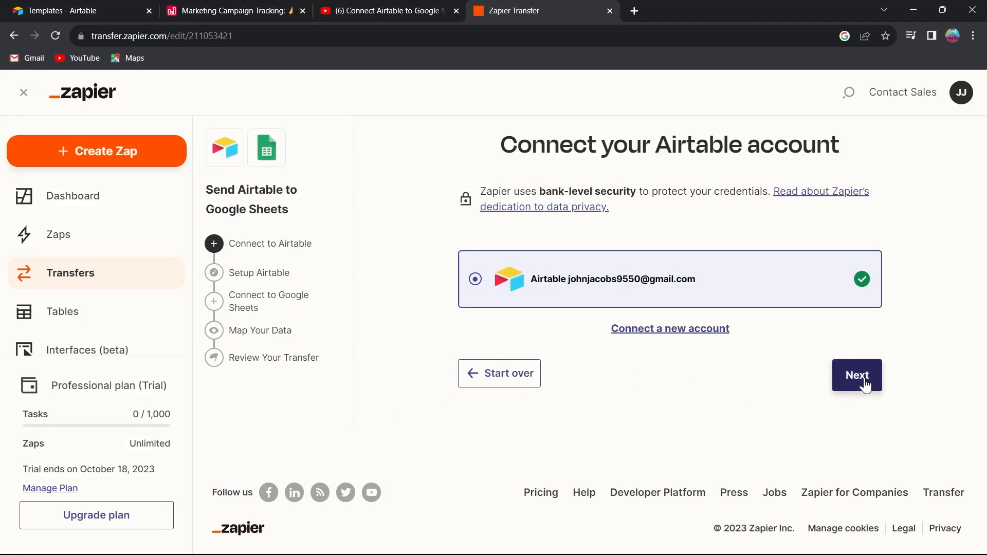
Choose base Marketing Campaign Tracking and table Campaigns, then check the base's views in Airtable.
click(857, 376)
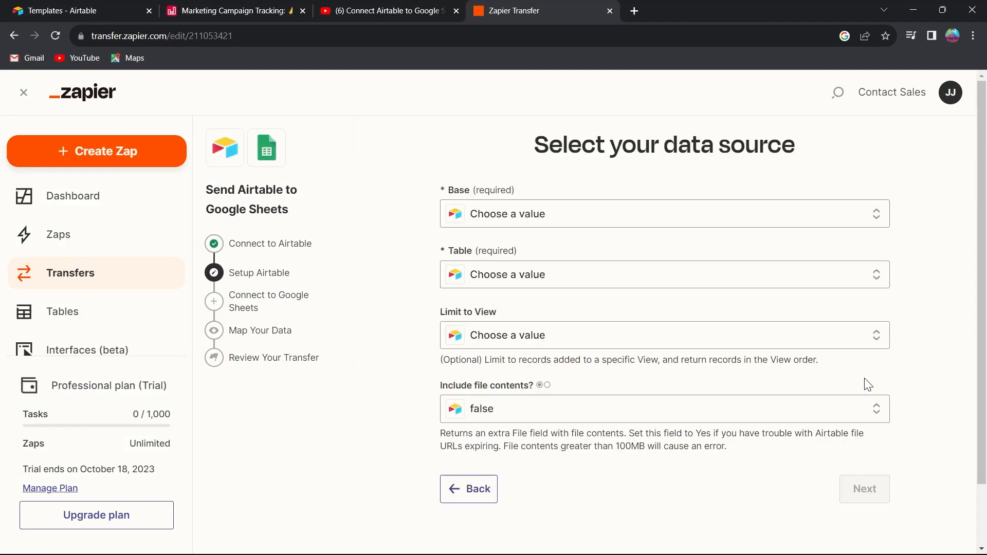
double_click(663, 144)
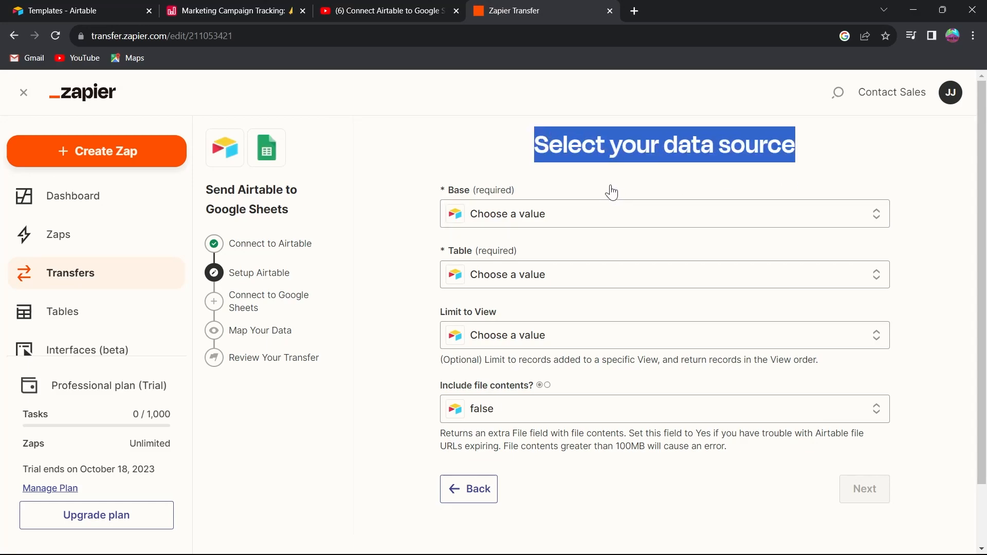
click(664, 214)
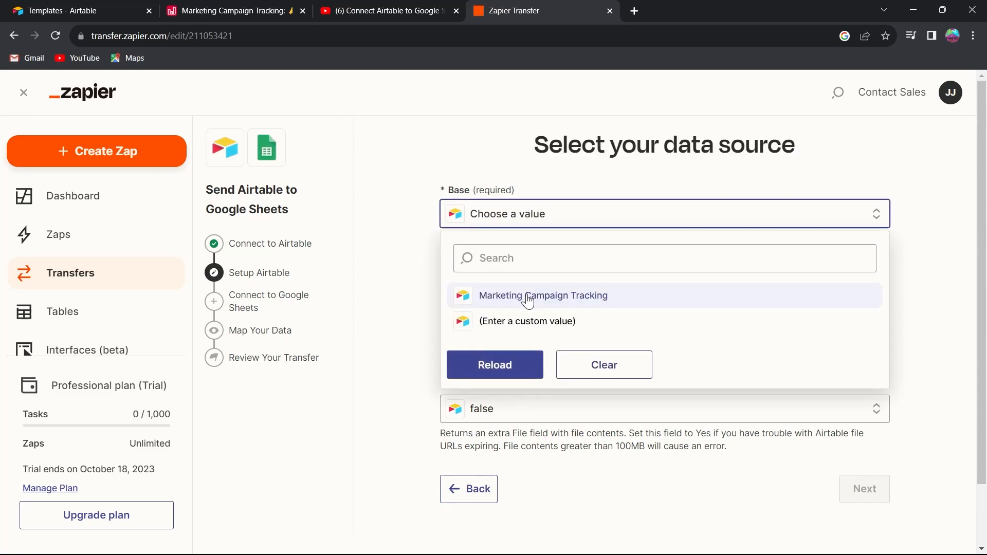
click(542, 295)
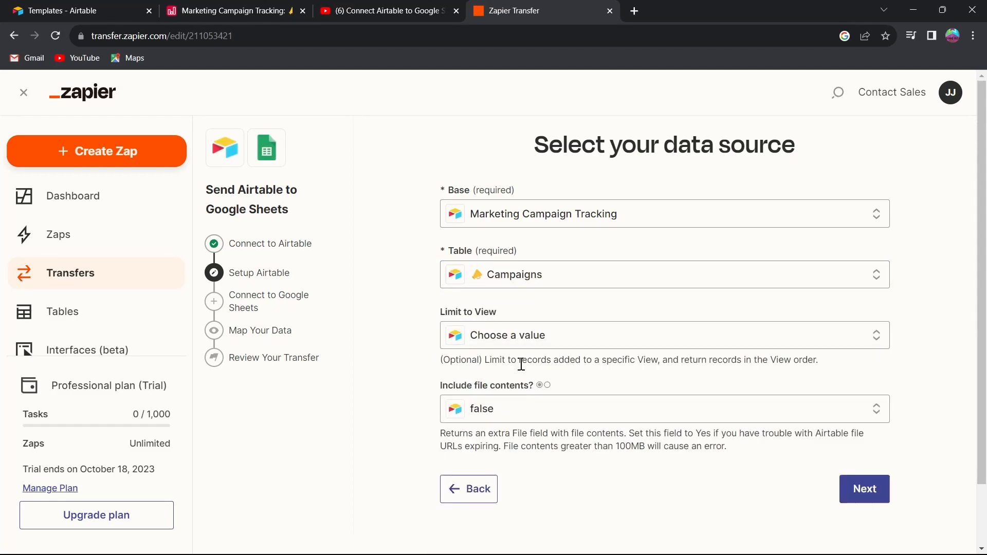
mouse_move(615, 357)
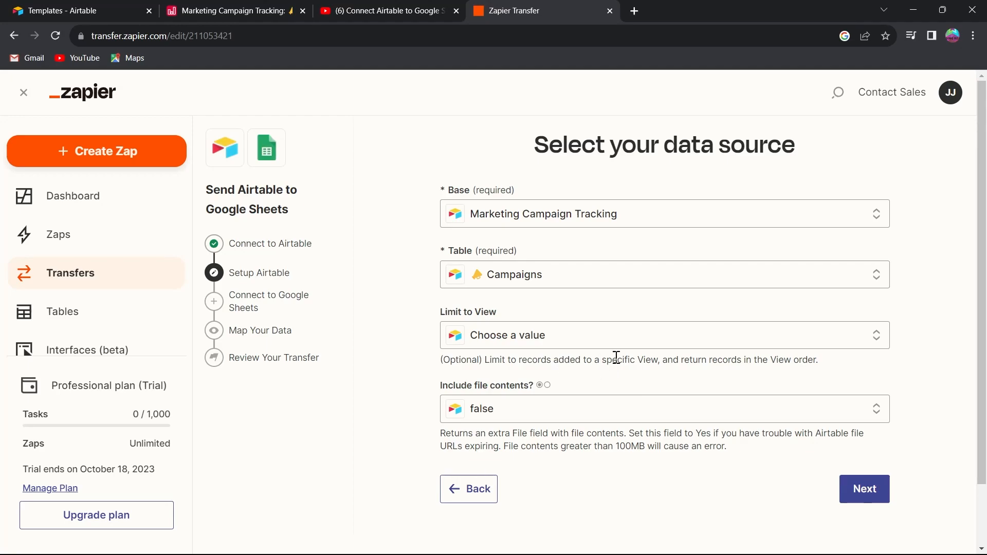
click(664, 334)
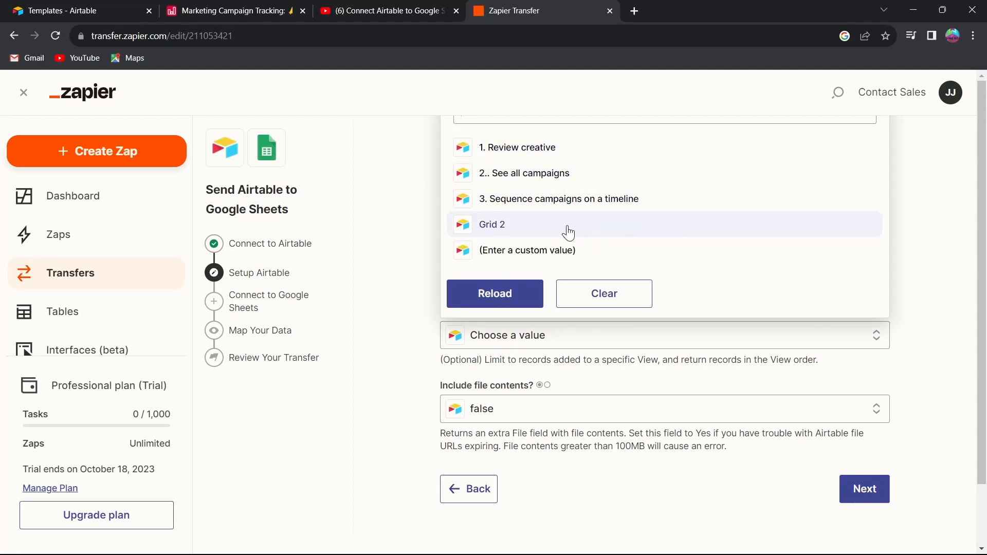
click(233, 10)
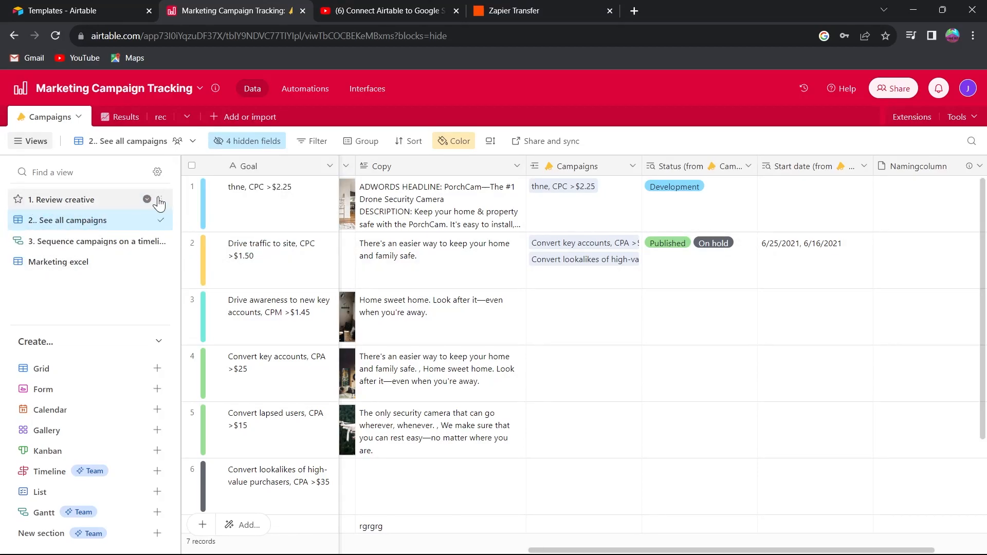
Back in the transfer, limit records to the '2.. See all campaigns' view.
click(541, 10)
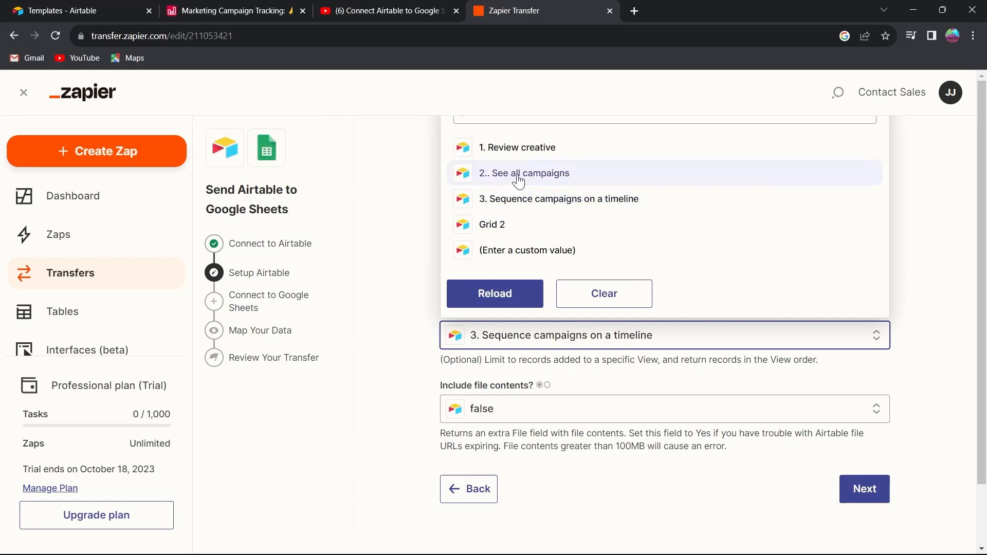
click(523, 173)
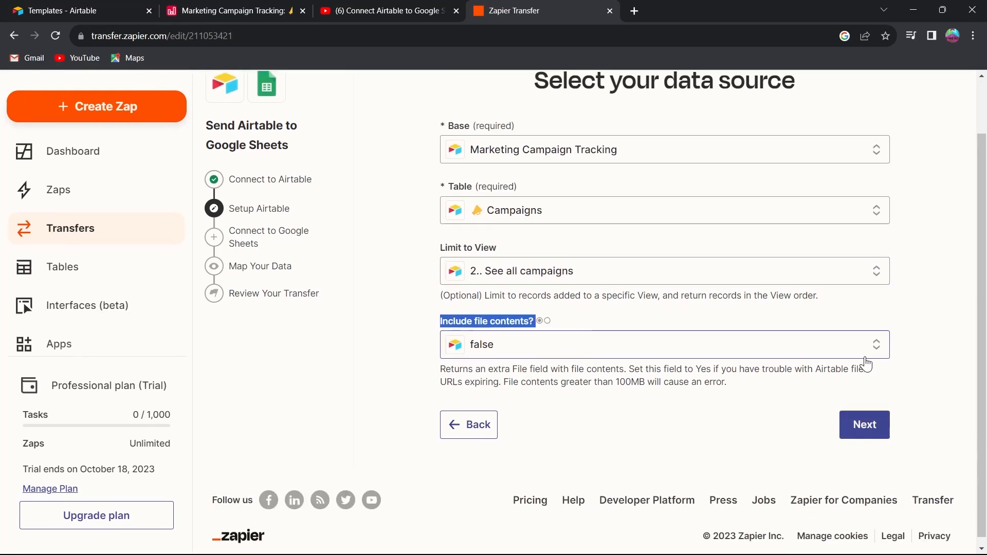
Set 'Include file contents?' to True and continue to the Google Sheets connection.
click(661, 345)
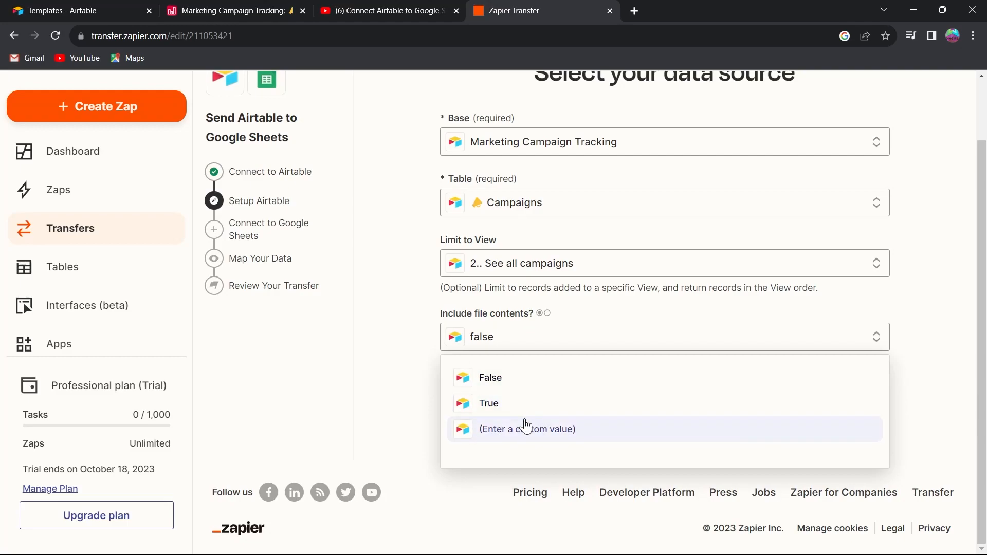
mouse_move(549, 403)
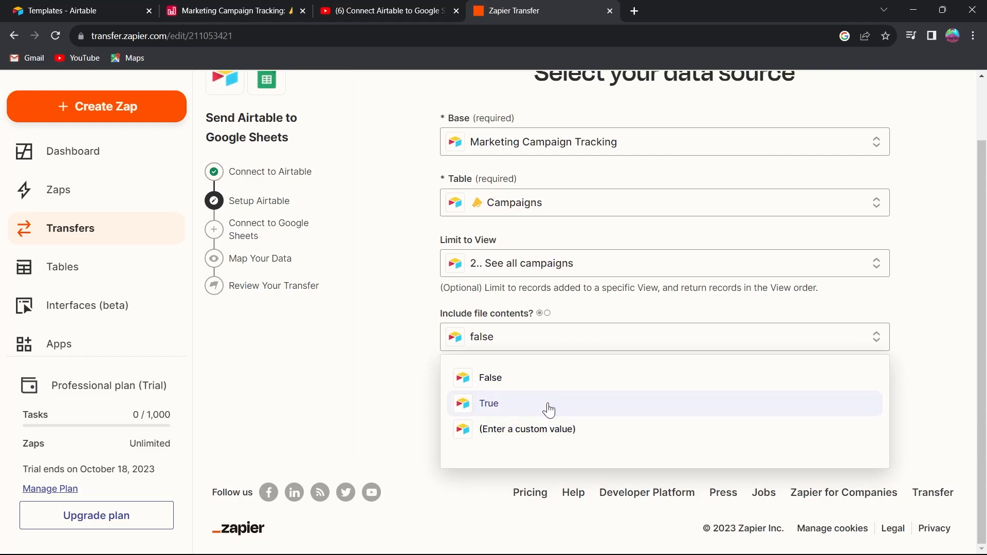
click(489, 404)
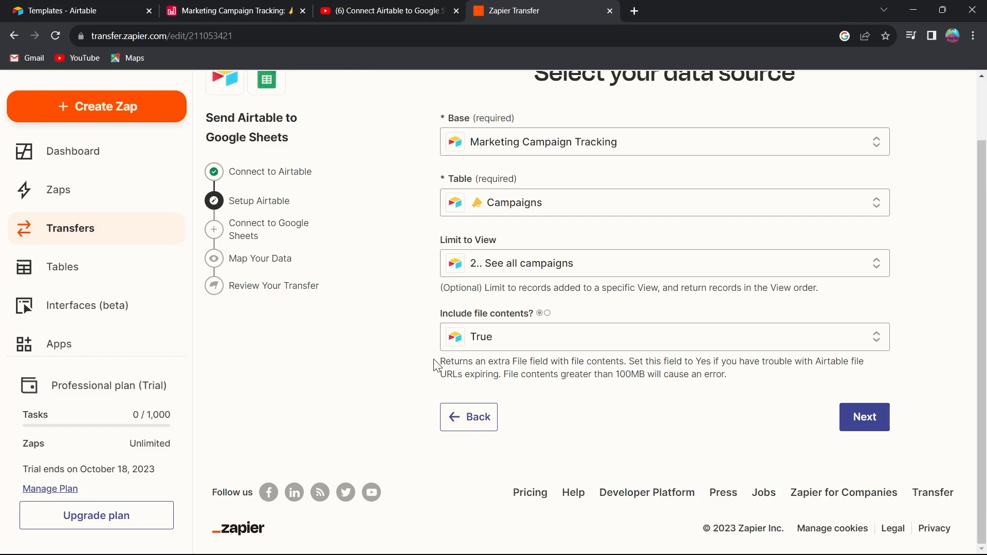
mouse_move(888, 410)
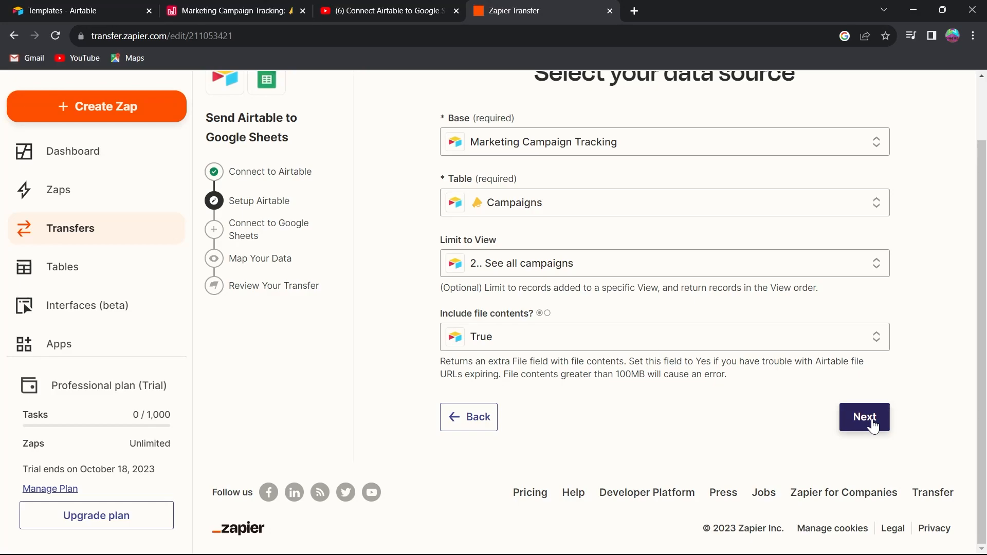
click(863, 416)
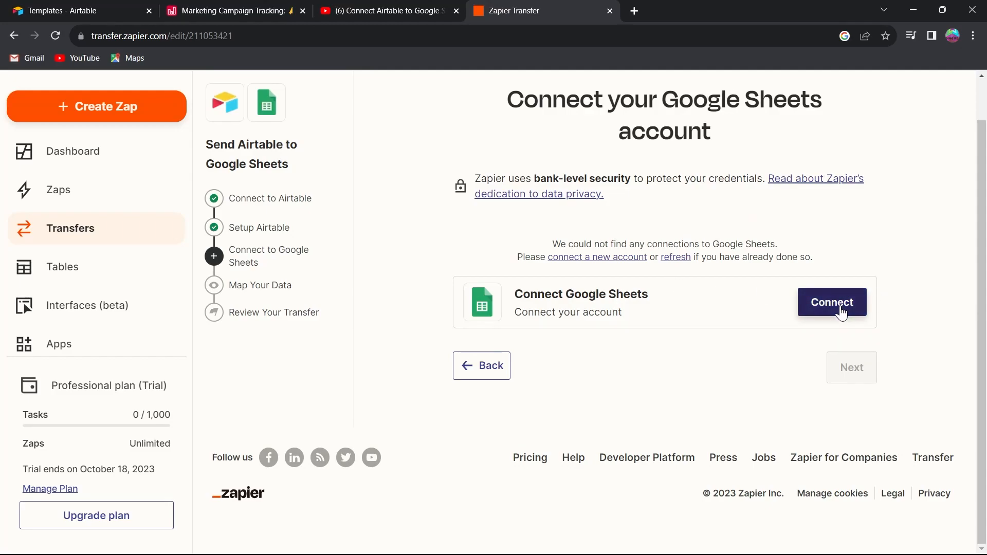
Connect a Google Sheets account and reach the map-data step.
click(831, 302)
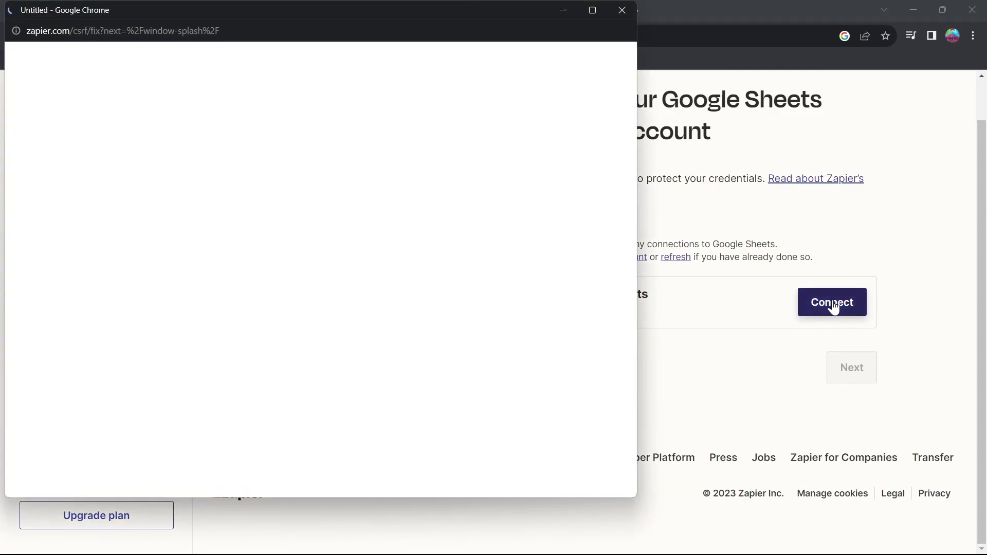
click(831, 302)
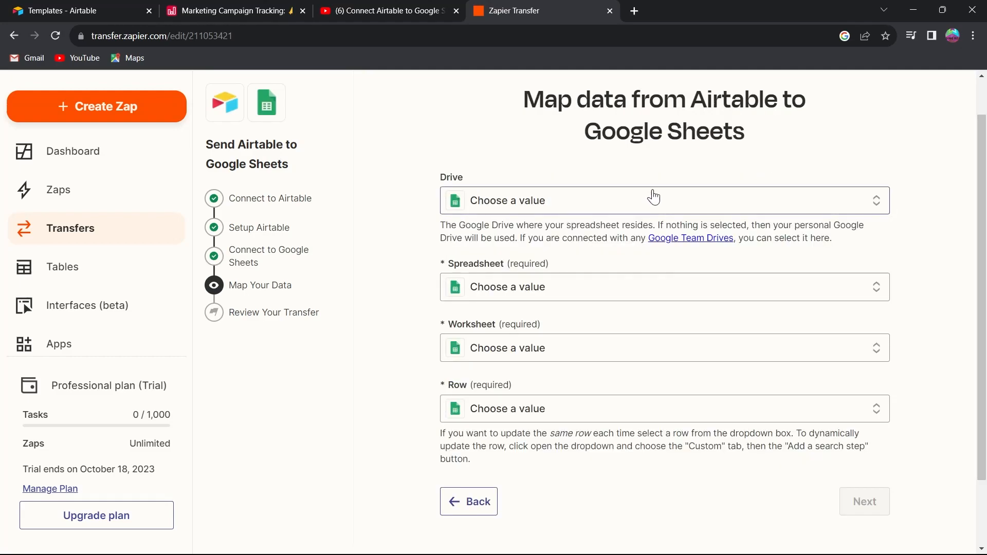
Target My Google Drive, spreadsheet Duties 23-24, worksheet Sheet1, row 2, and continue to the mapping preview.
click(655, 201)
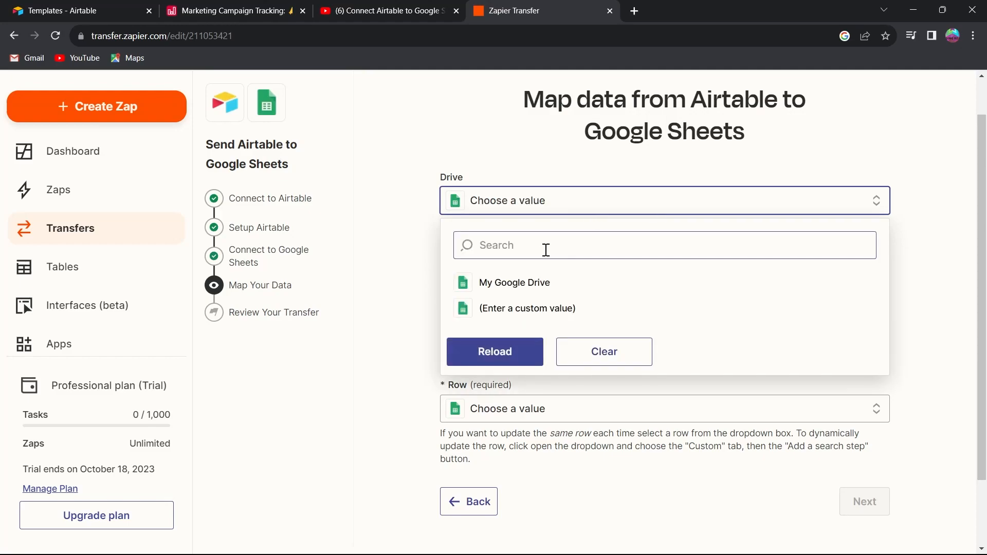
click(514, 282)
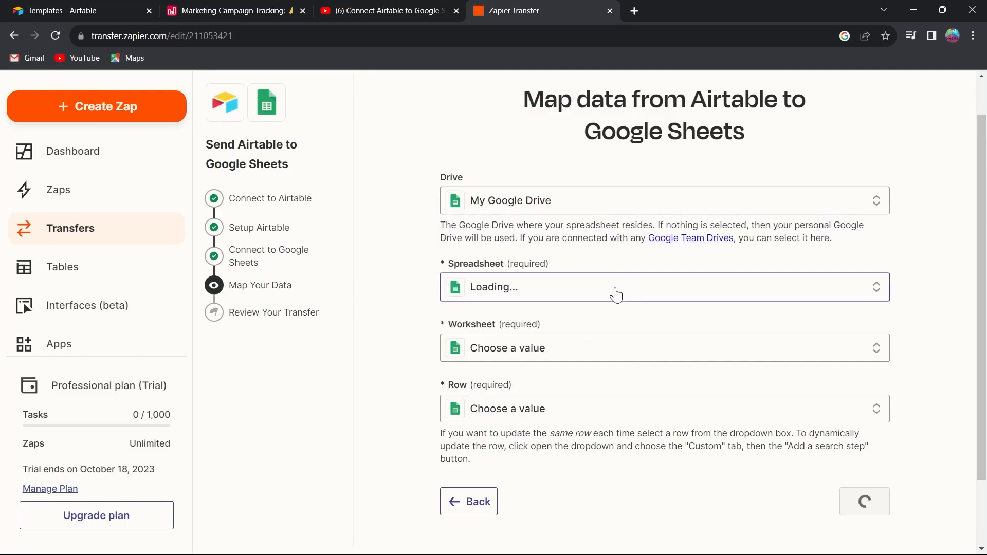
click(663, 287)
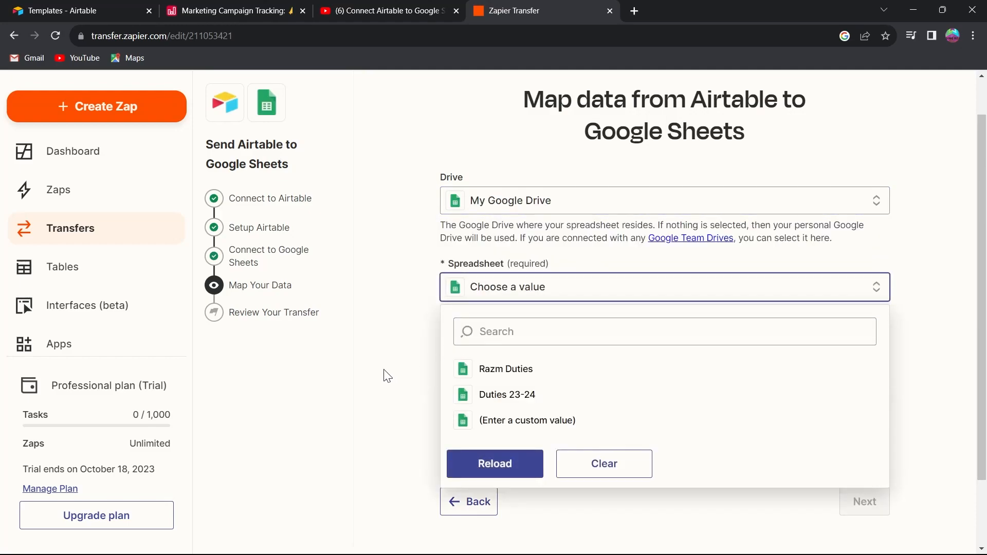
click(527, 419)
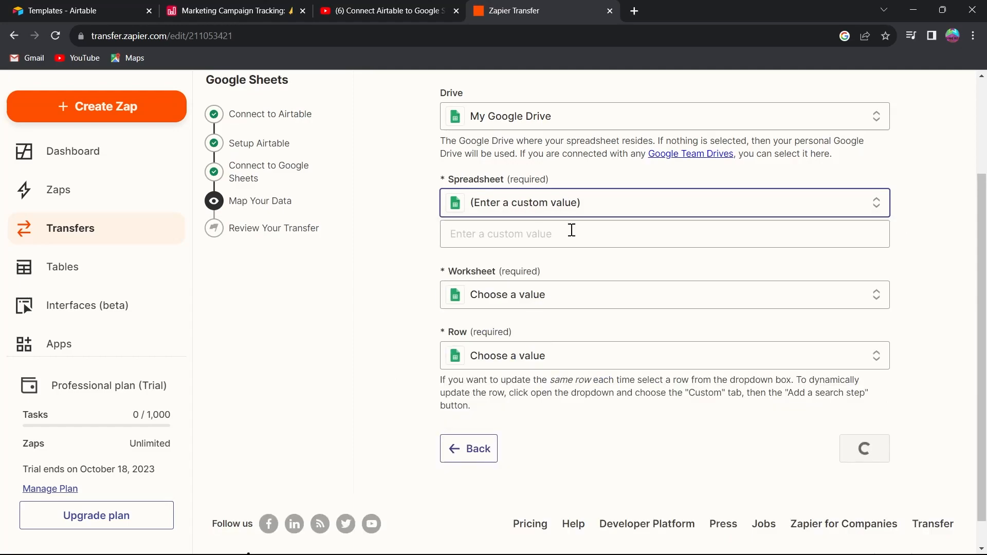
click(664, 233)
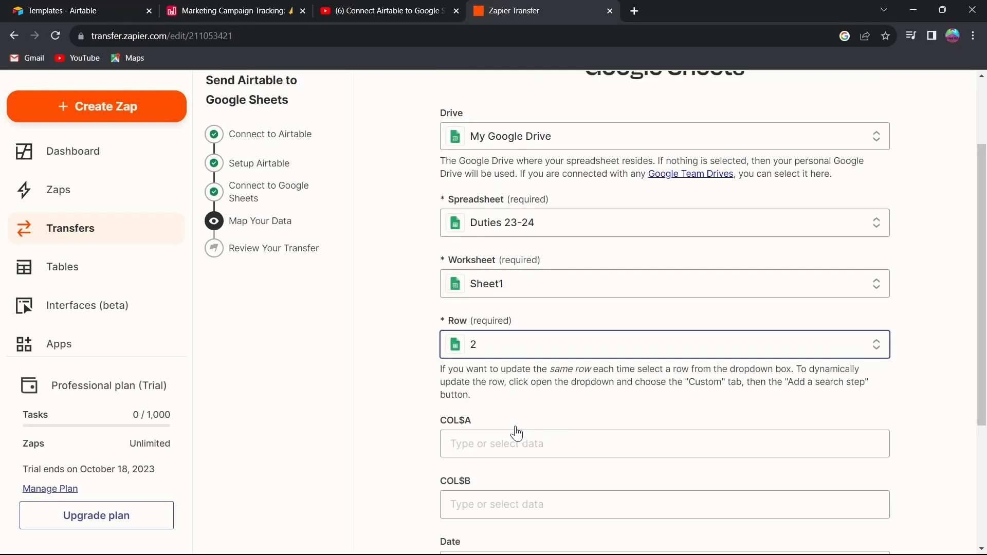
scroll(down, 3)
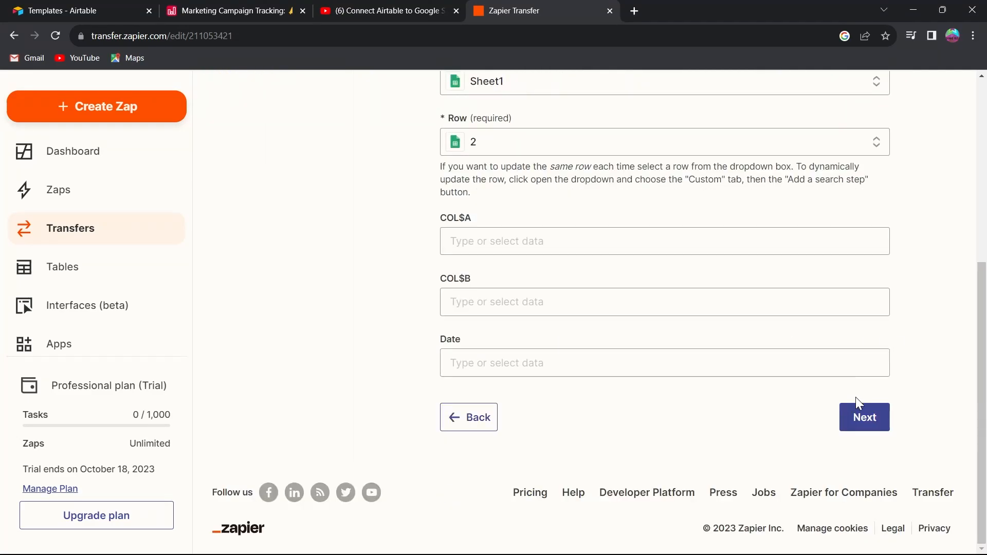
click(865, 416)
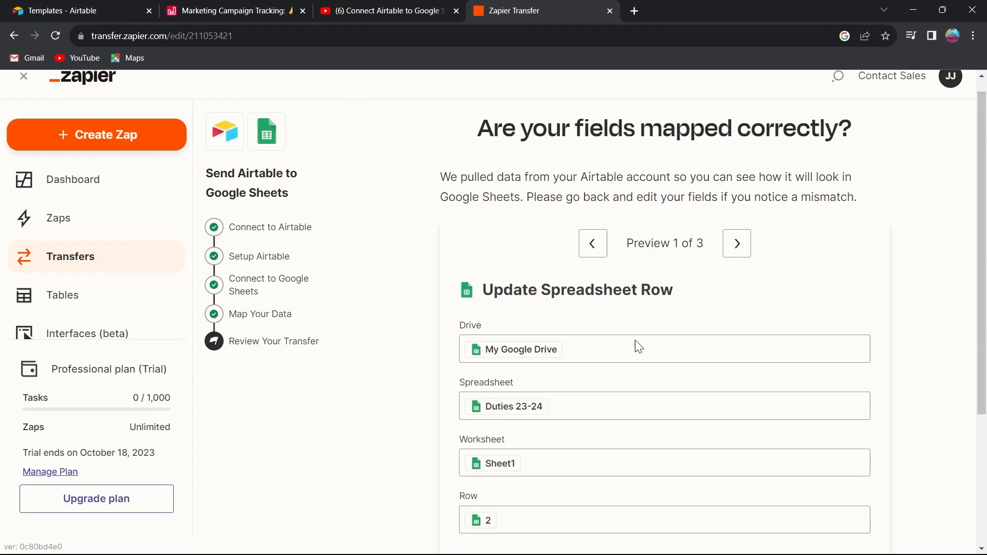
Confirm the field-mapping preview with Looks good, reaching the six-record Airtable list.
double_click(596, 306)
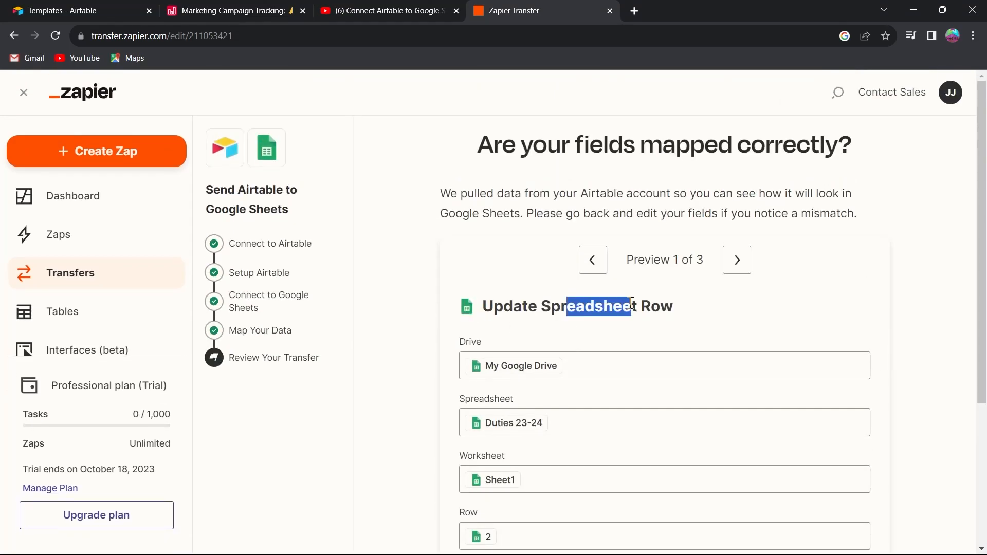
scroll(down, 3)
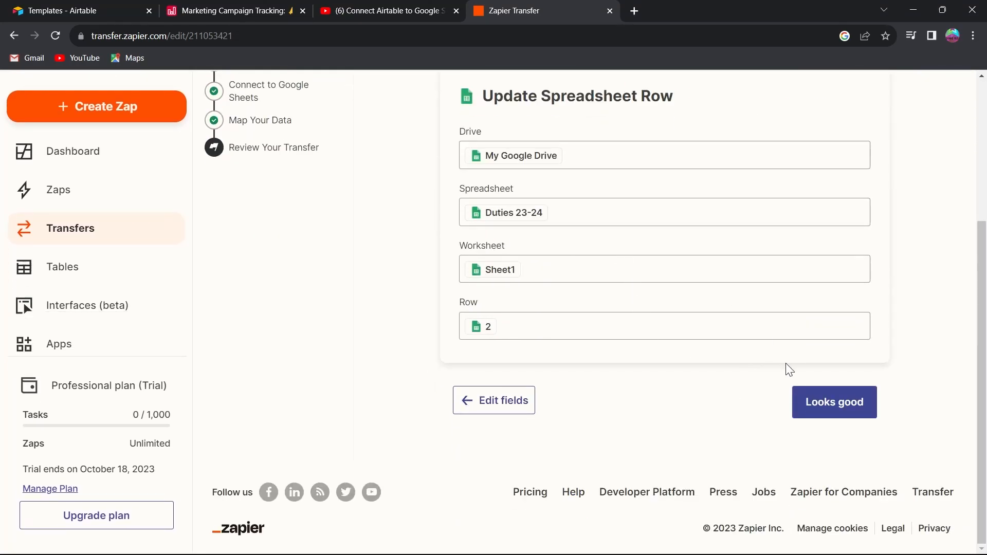
click(834, 402)
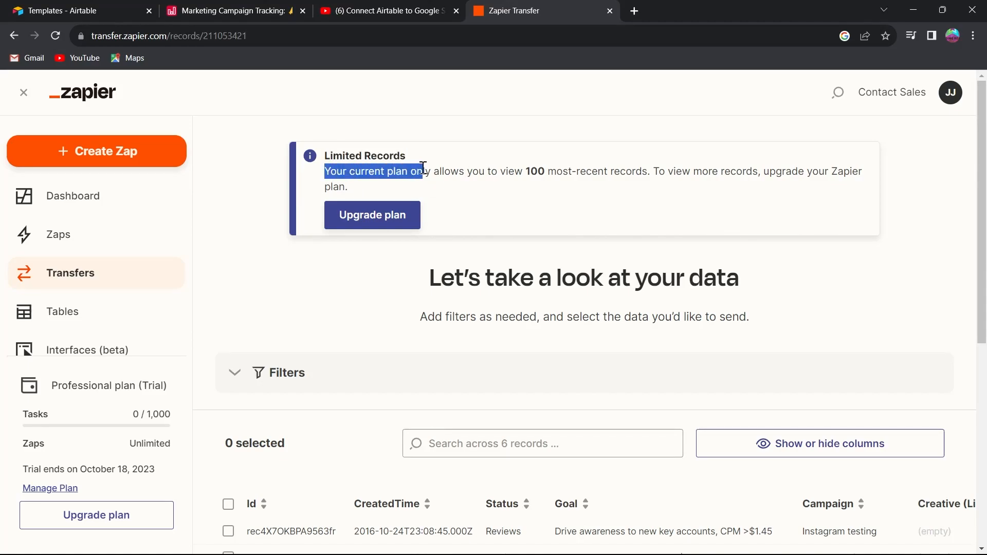
Scroll through the six campaign records checking status, goal and campaign name, then leave Zapier for the desktop.
drag(422, 171, 655, 170)
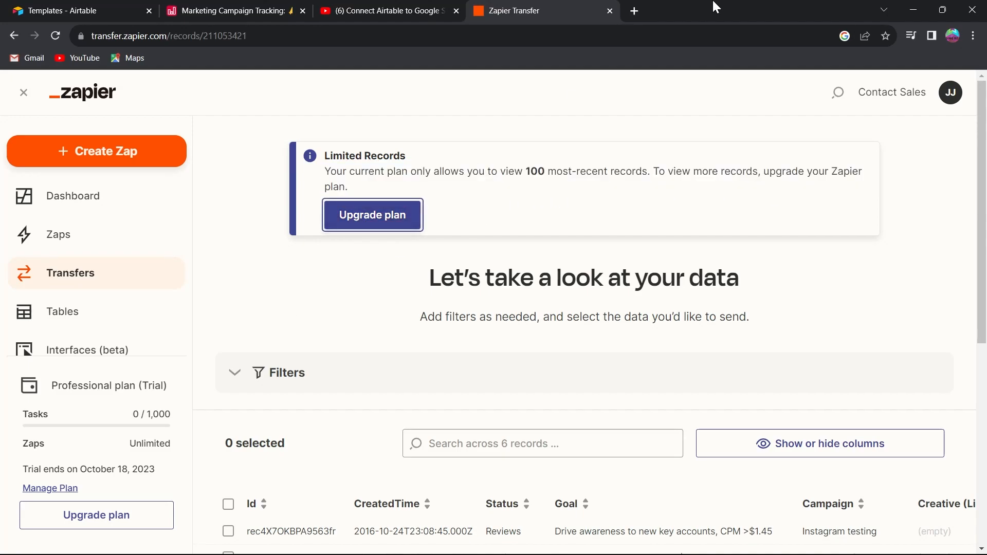
mouse_move(372, 215)
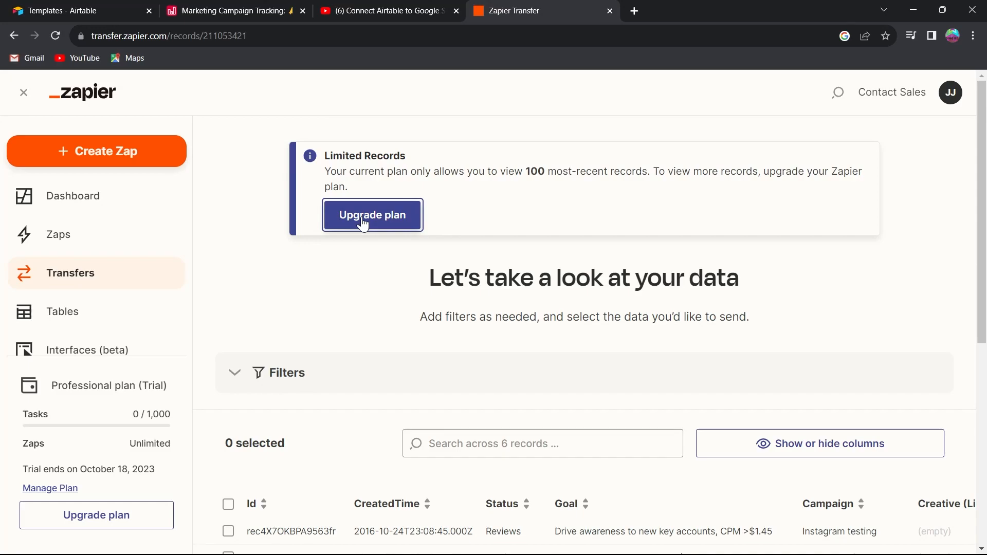
scroll(down, 3)
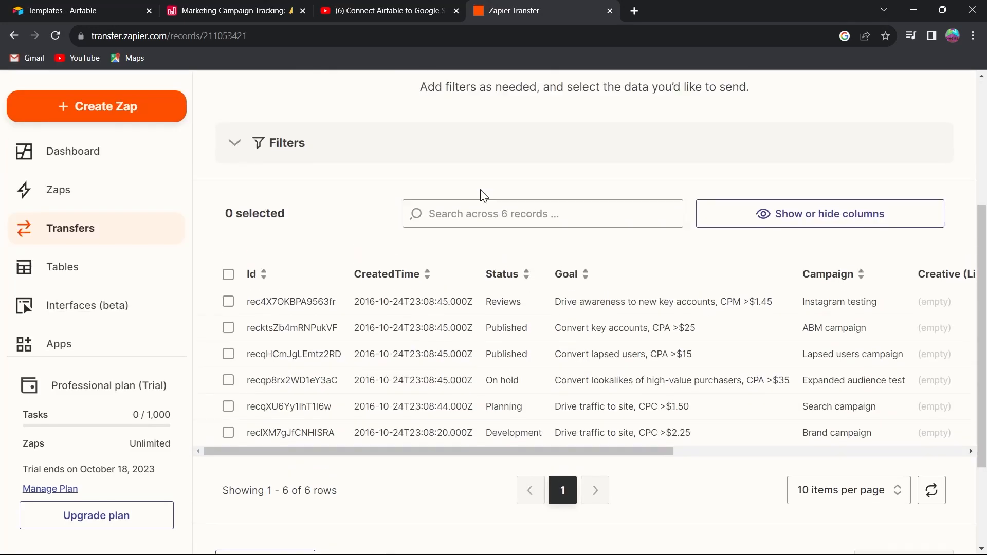
scroll(down, 3)
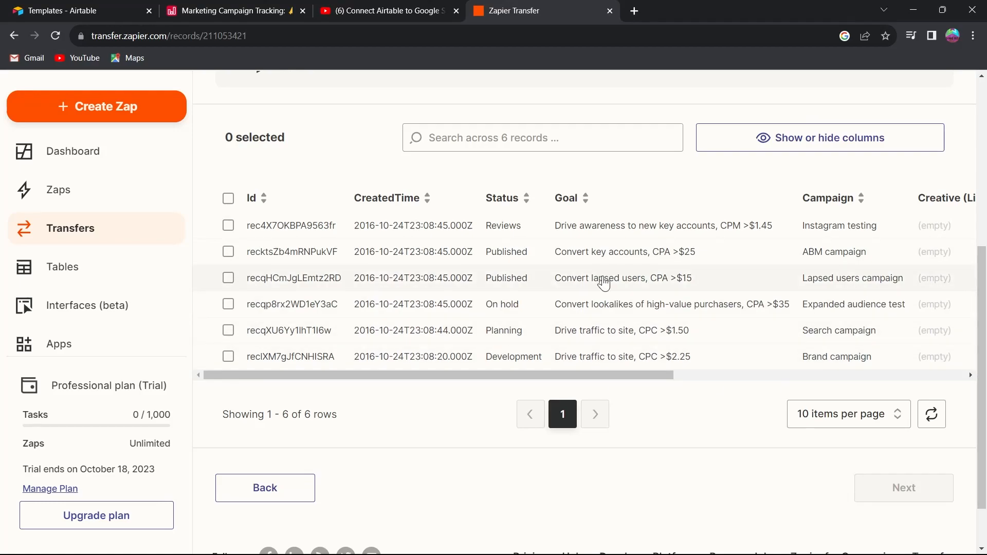
scroll(down, 3)
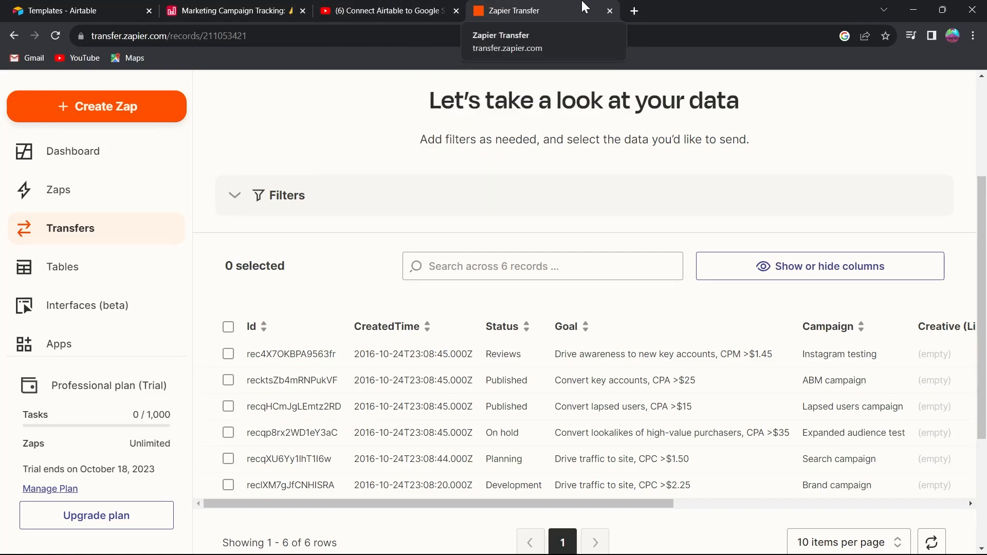
scroll(down, 3)
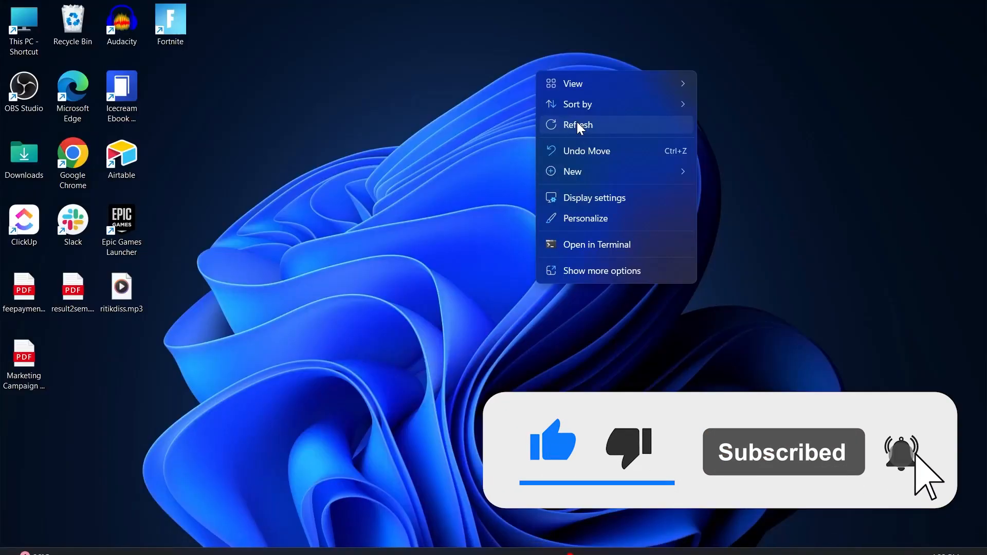
click(577, 125)
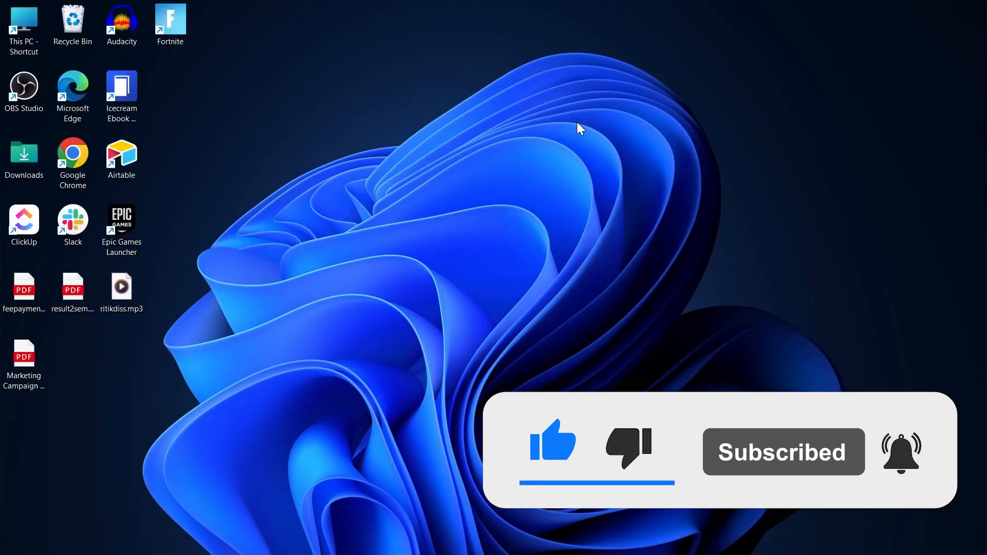